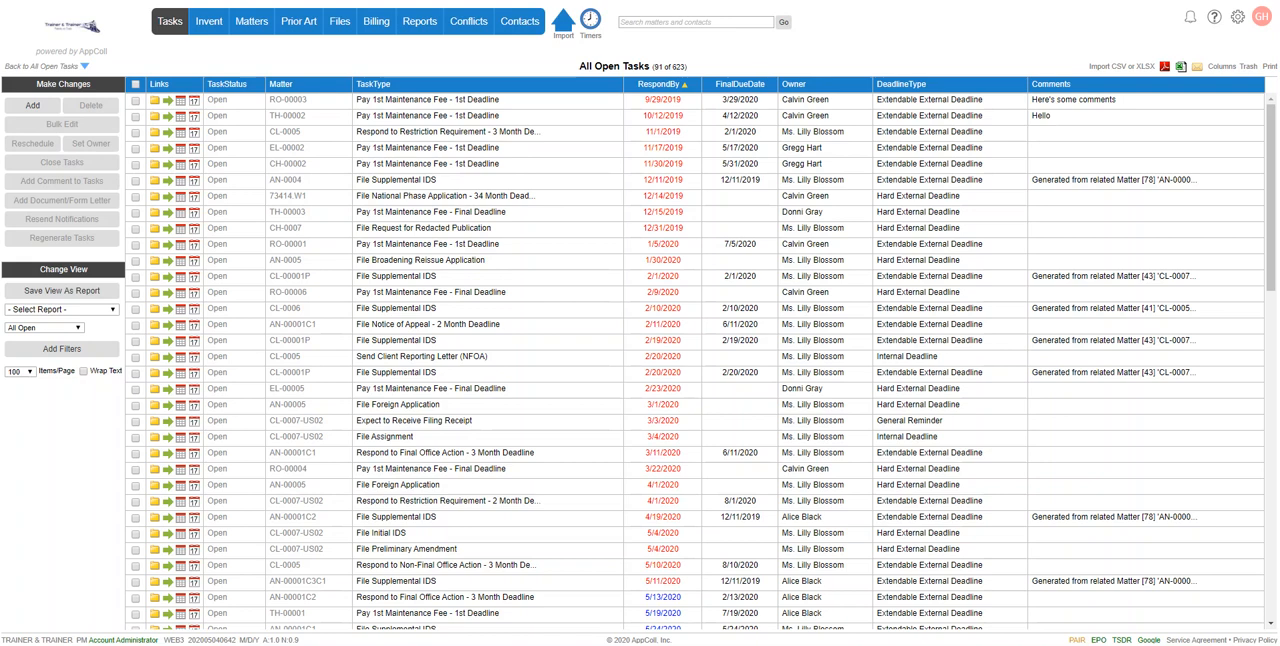
pyautogui.moveTo(567, 112)
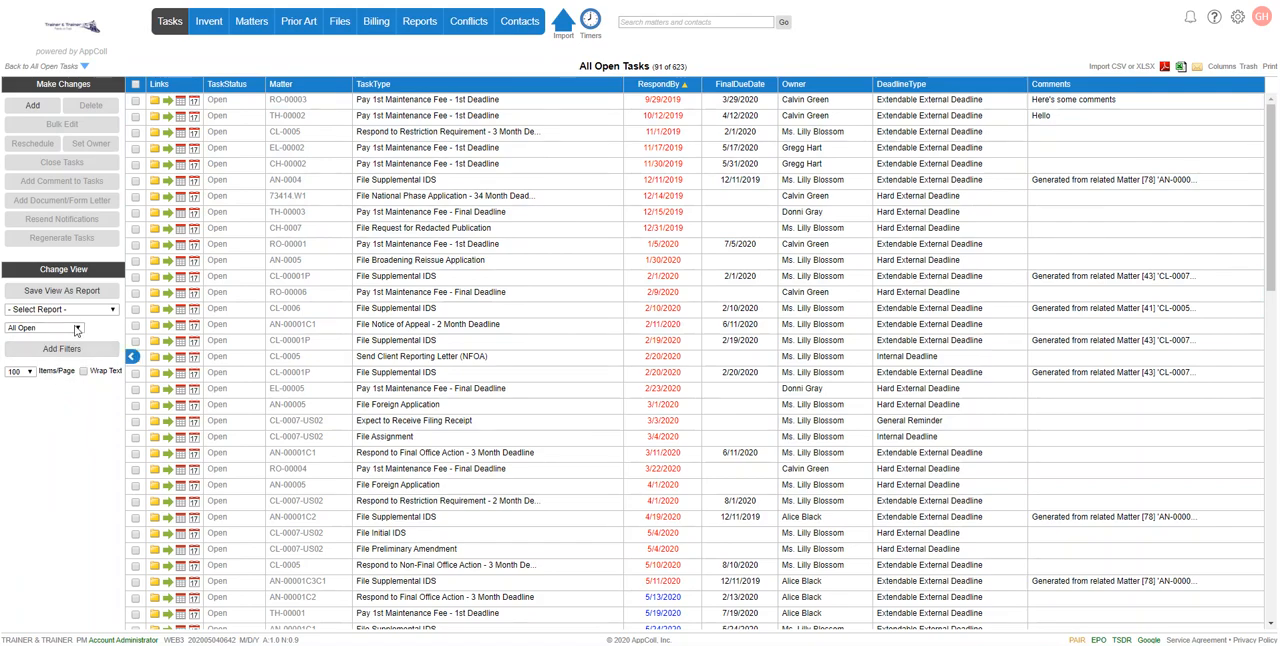
# Add a RespondBy filter for the Next 60 Days range, matching 40 tasks
pyautogui.click(62, 348)
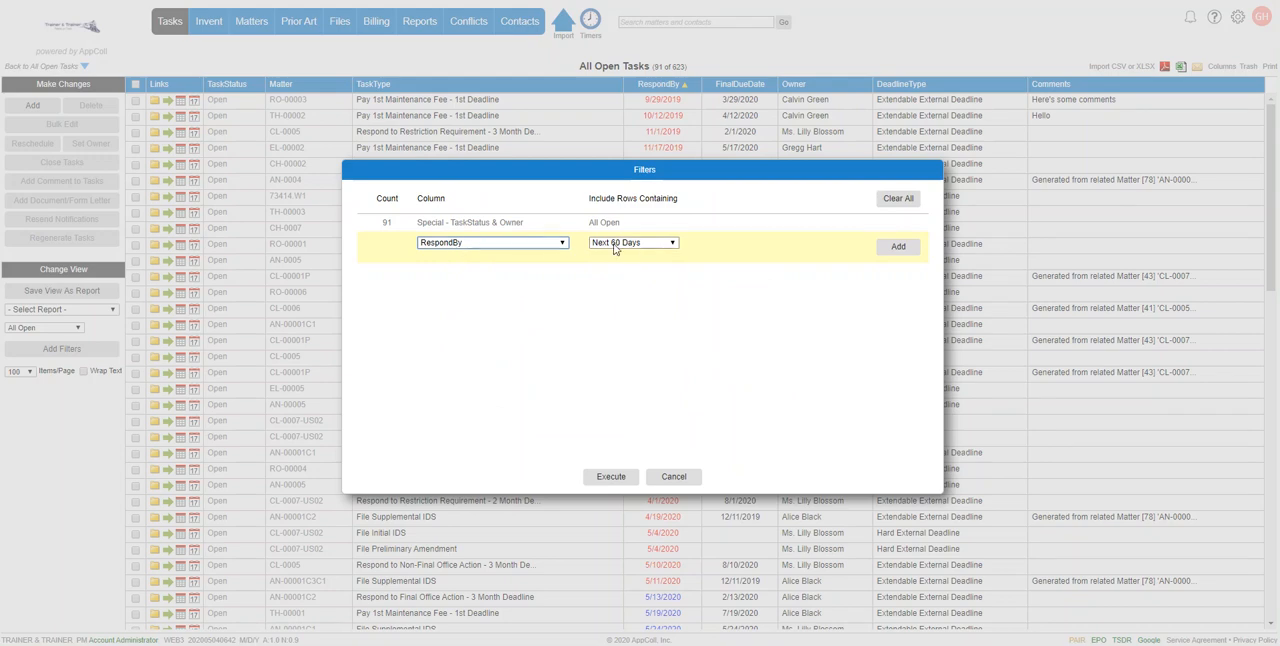
pyautogui.click(490, 242)
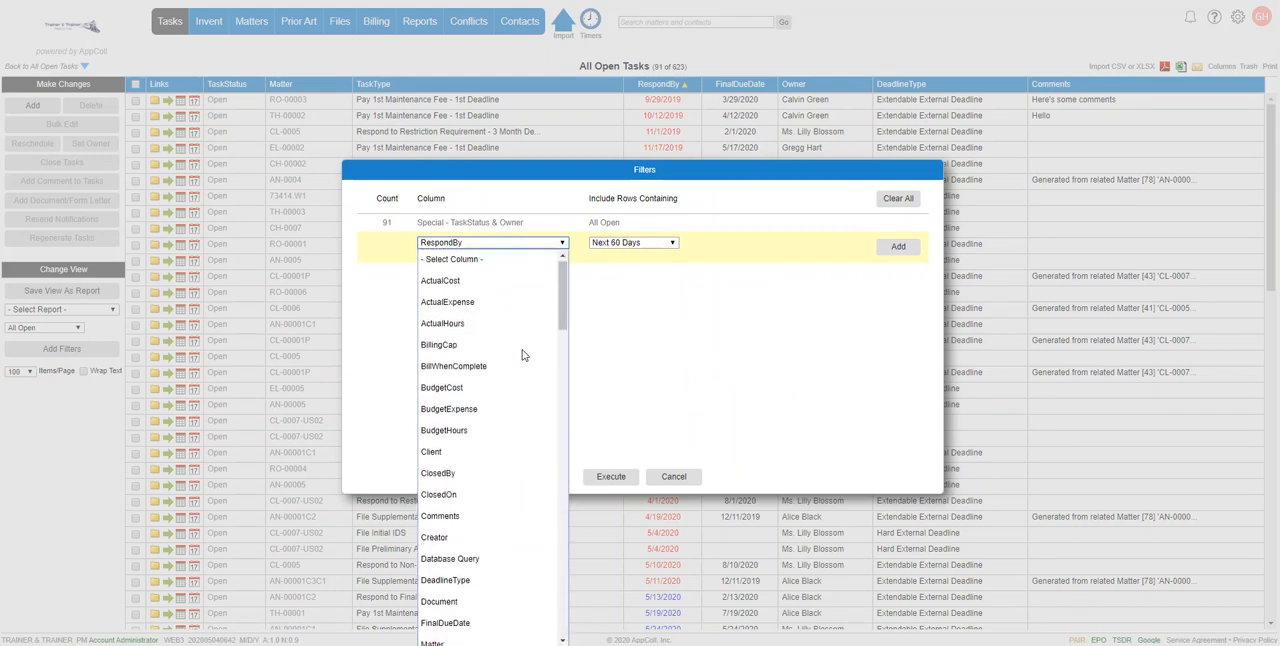
pyautogui.click(441, 280)
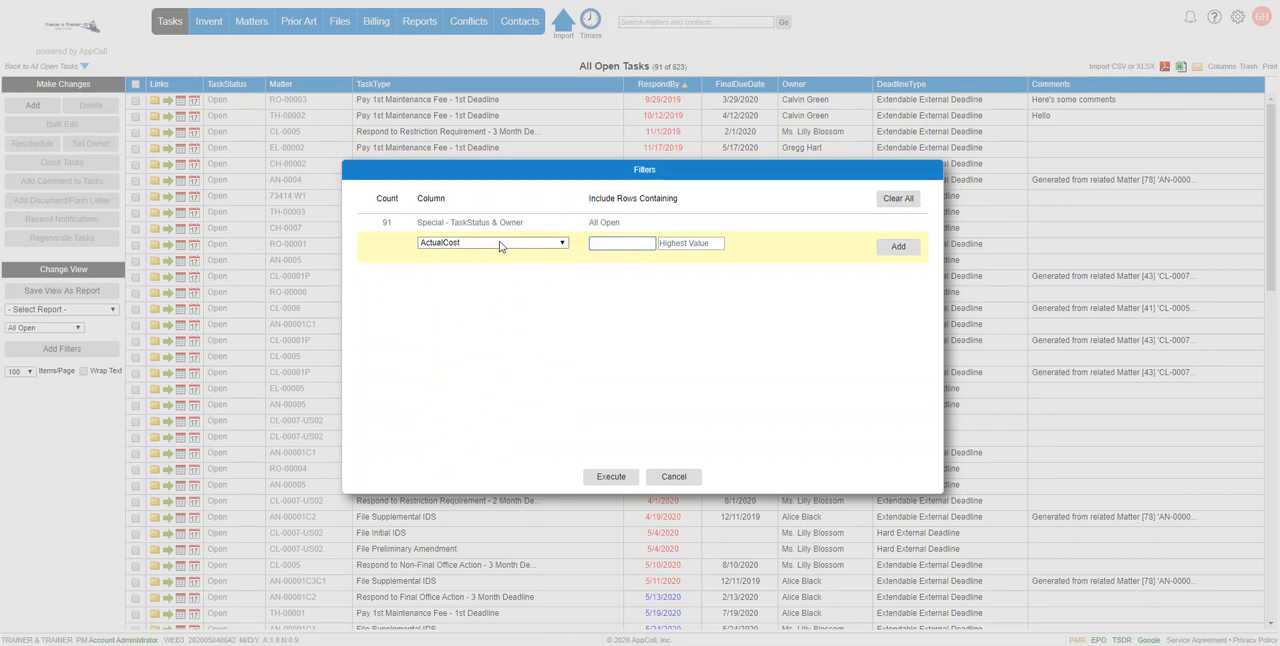
pyautogui.click(490, 243)
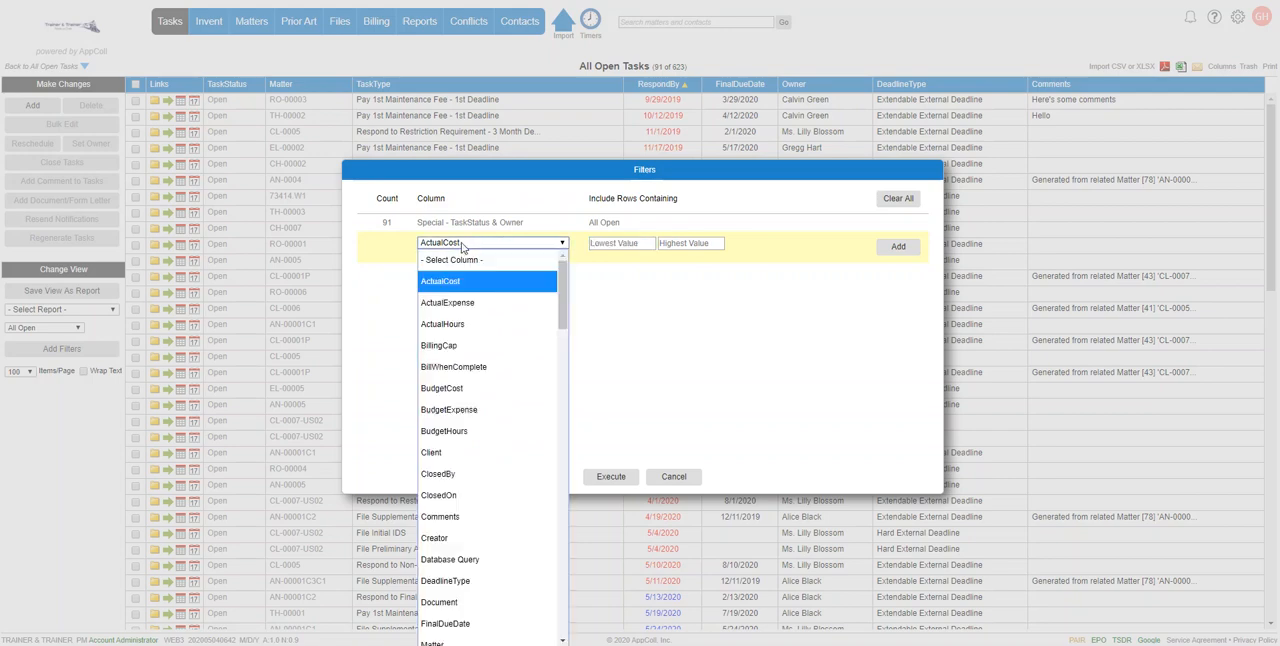
pyautogui.scroll(-3)
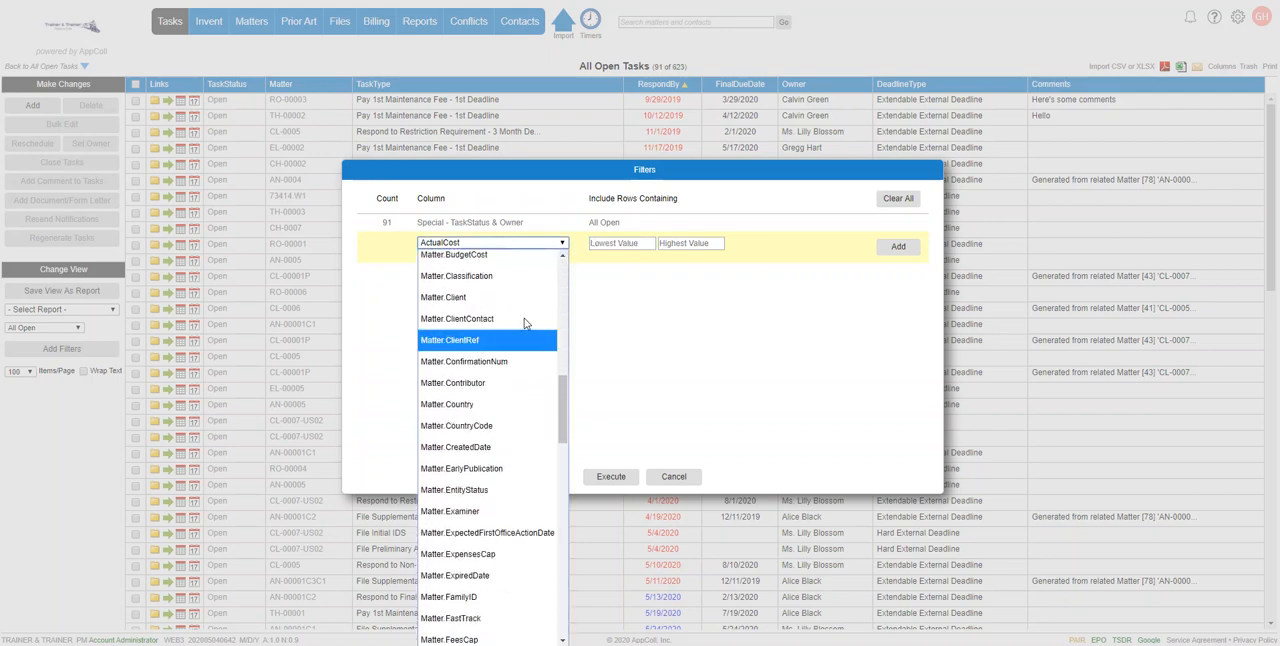
pyautogui.scroll(-3)
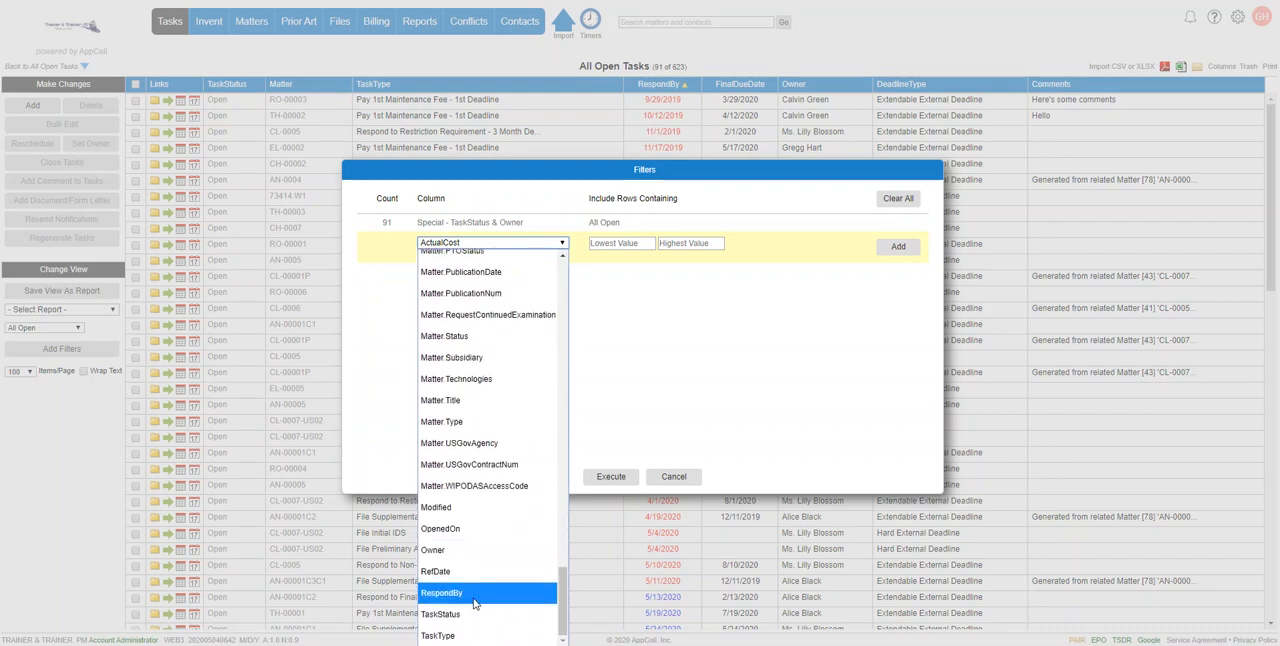
pyautogui.click(441, 593)
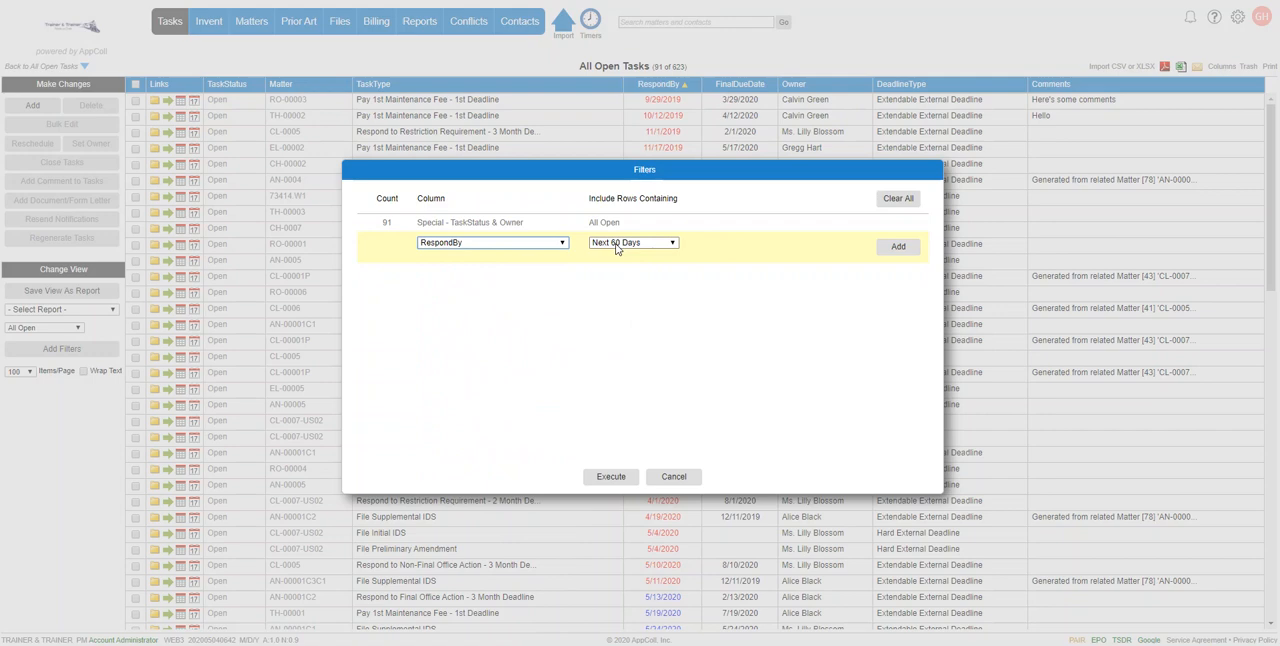
pyautogui.click(632, 242)
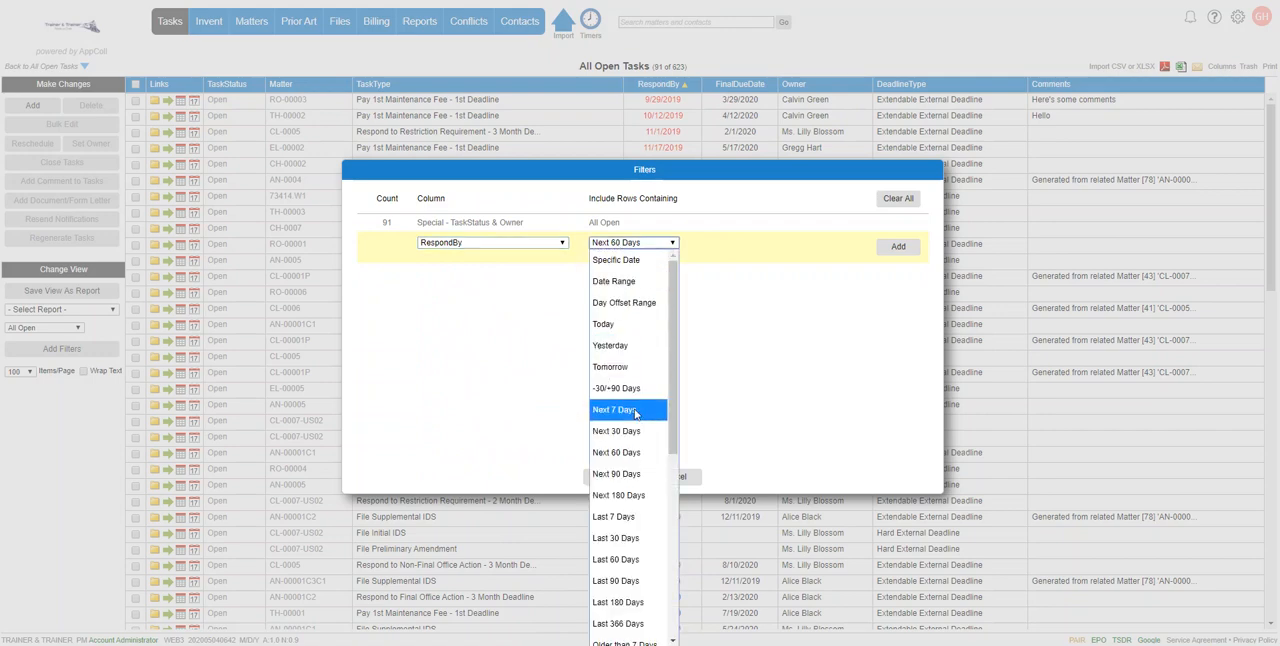
pyautogui.scroll(-3)
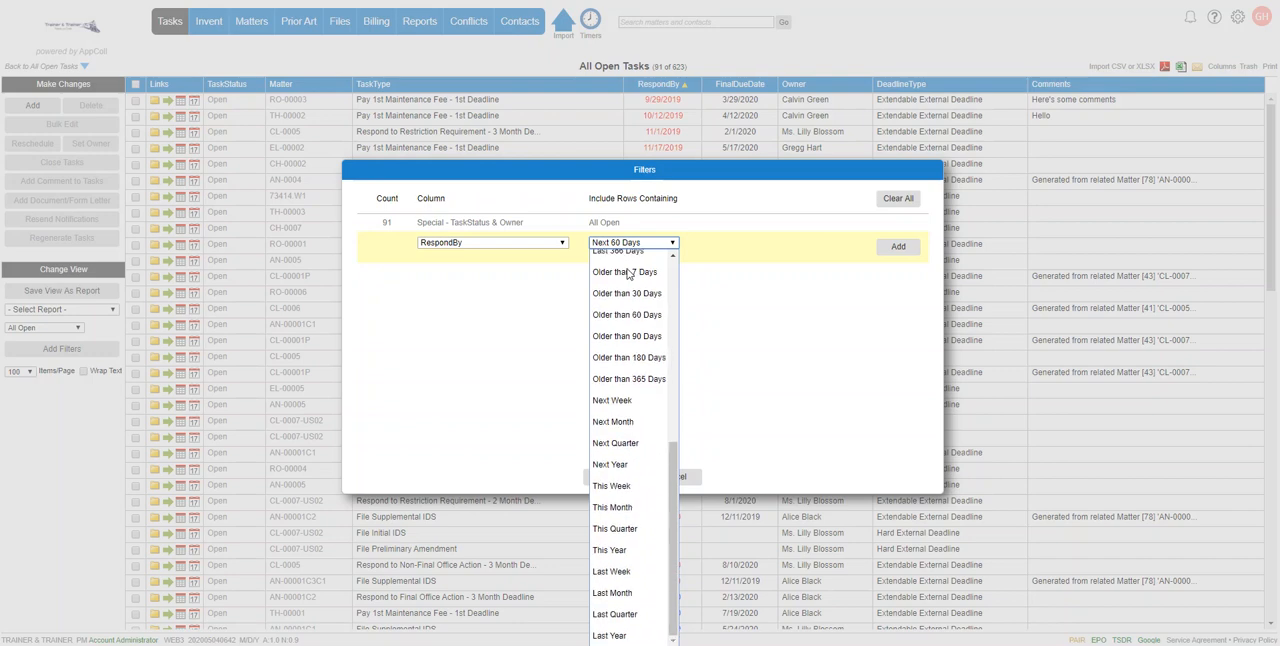
pyautogui.moveTo(622, 464)
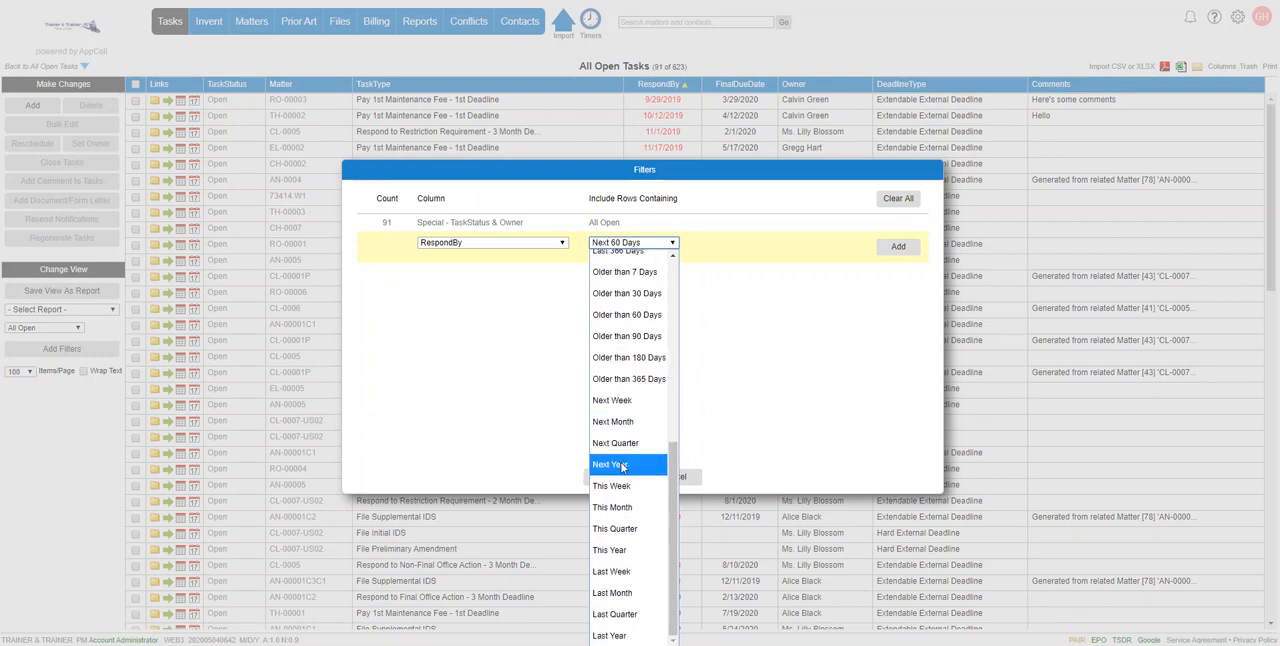
pyautogui.moveTo(620, 528)
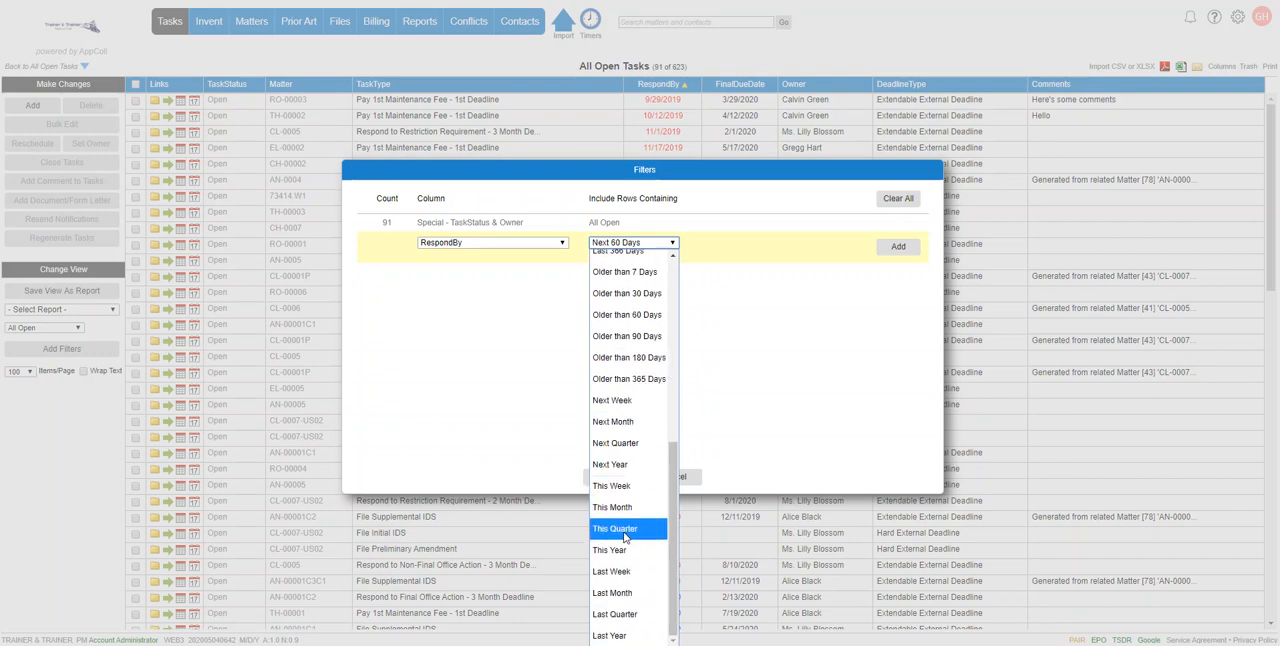
pyautogui.moveTo(614, 507)
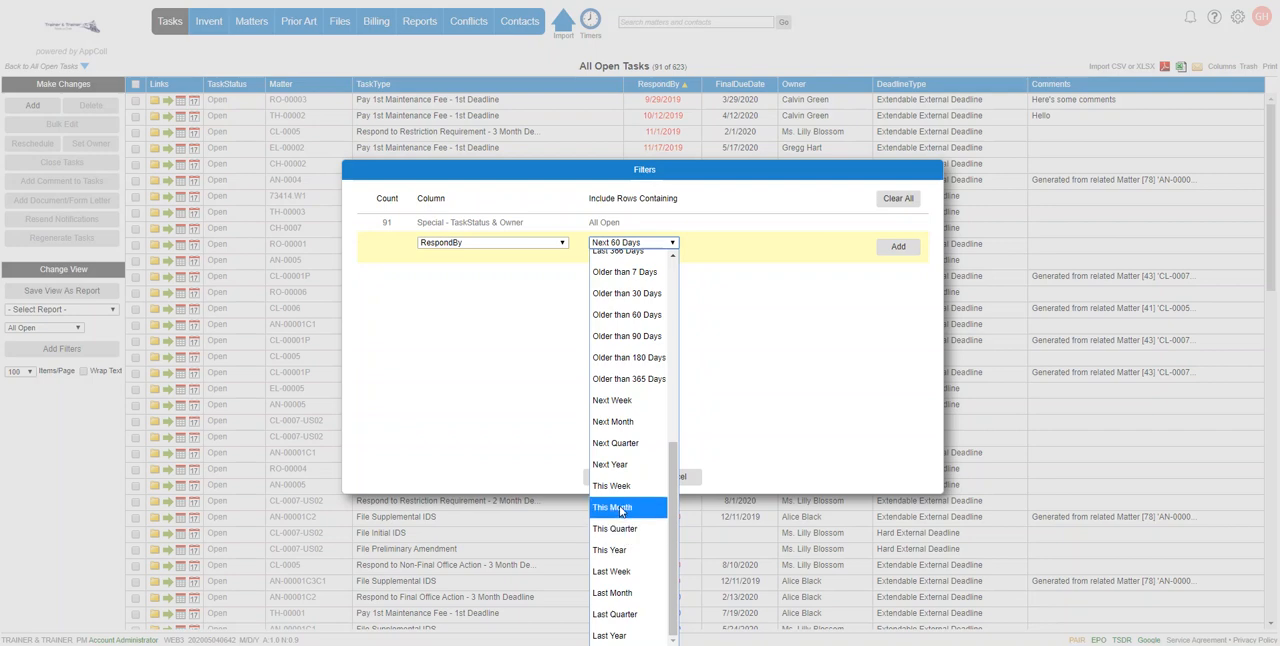
pyautogui.scroll(3)
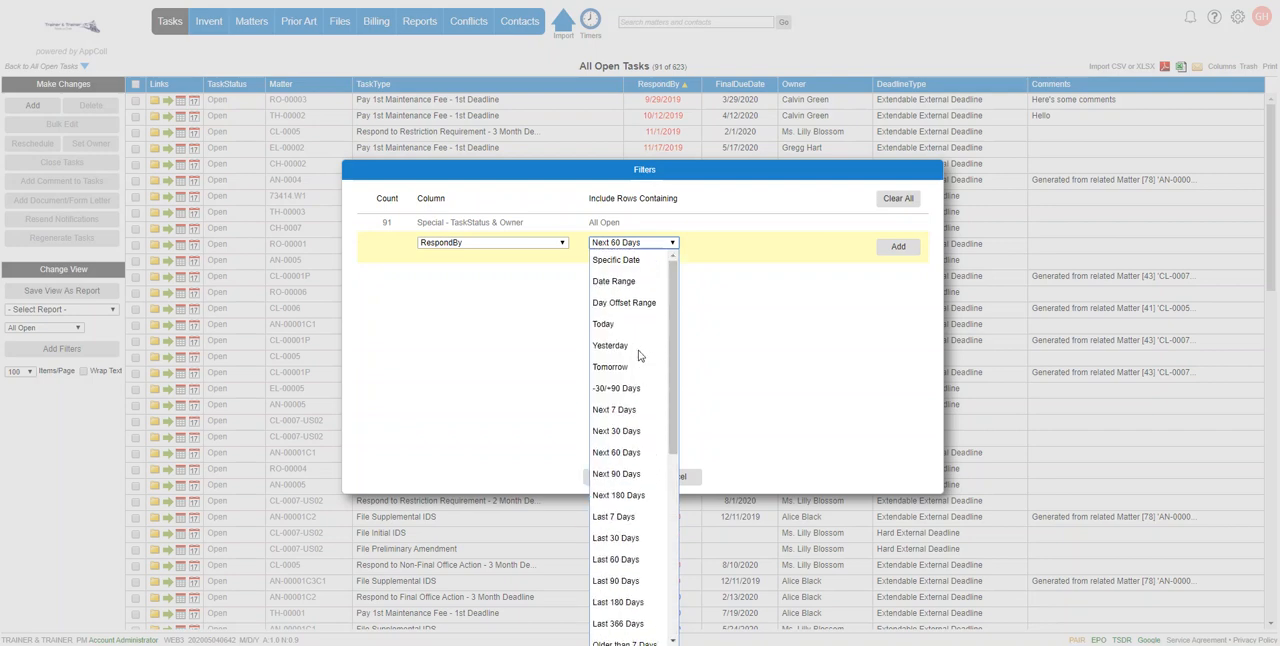
pyautogui.click(616, 452)
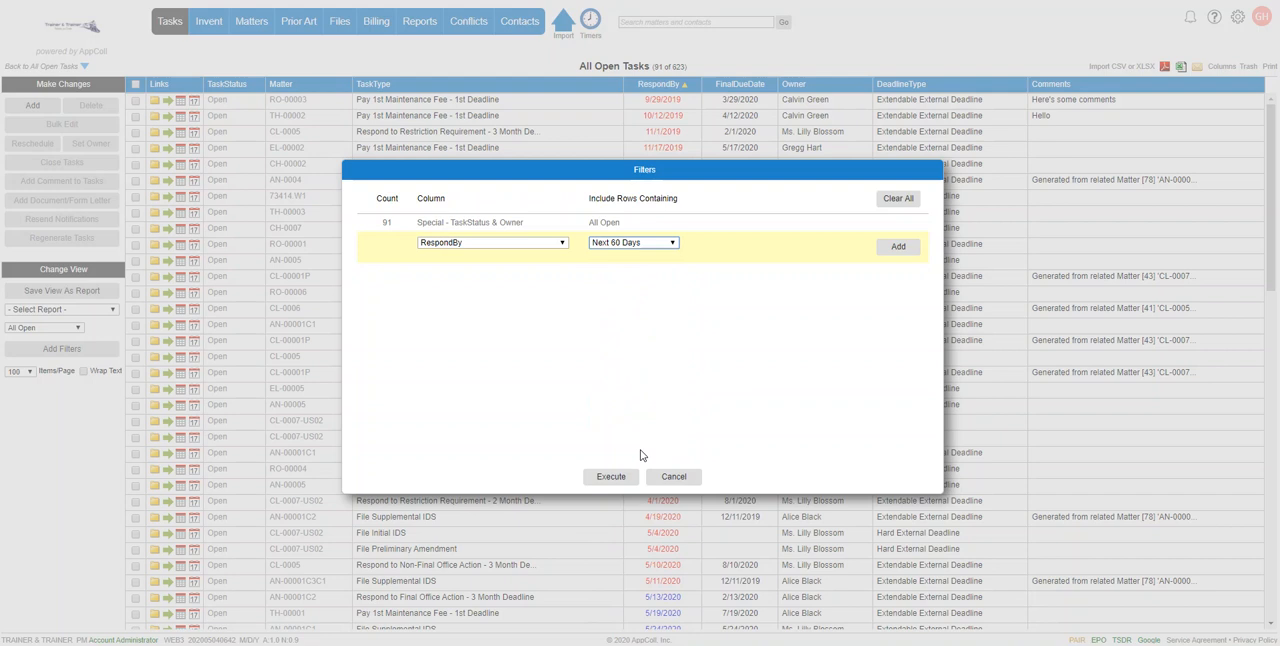
pyautogui.click(897, 246)
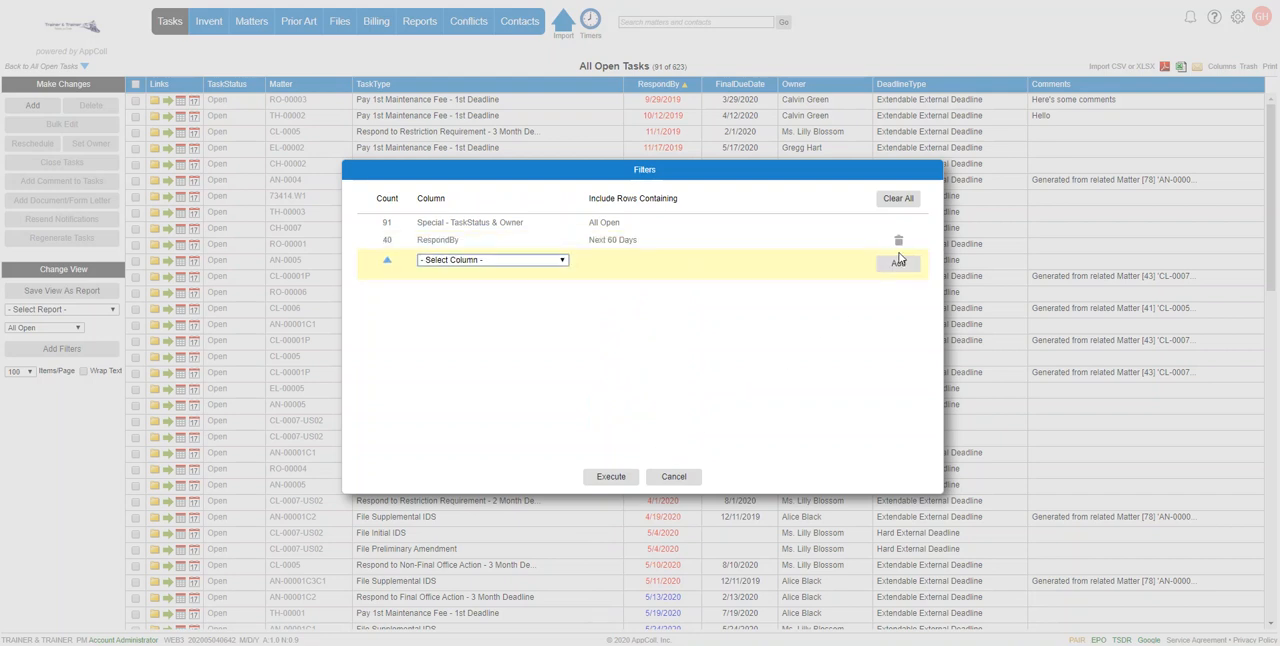
pyautogui.moveTo(386, 240)
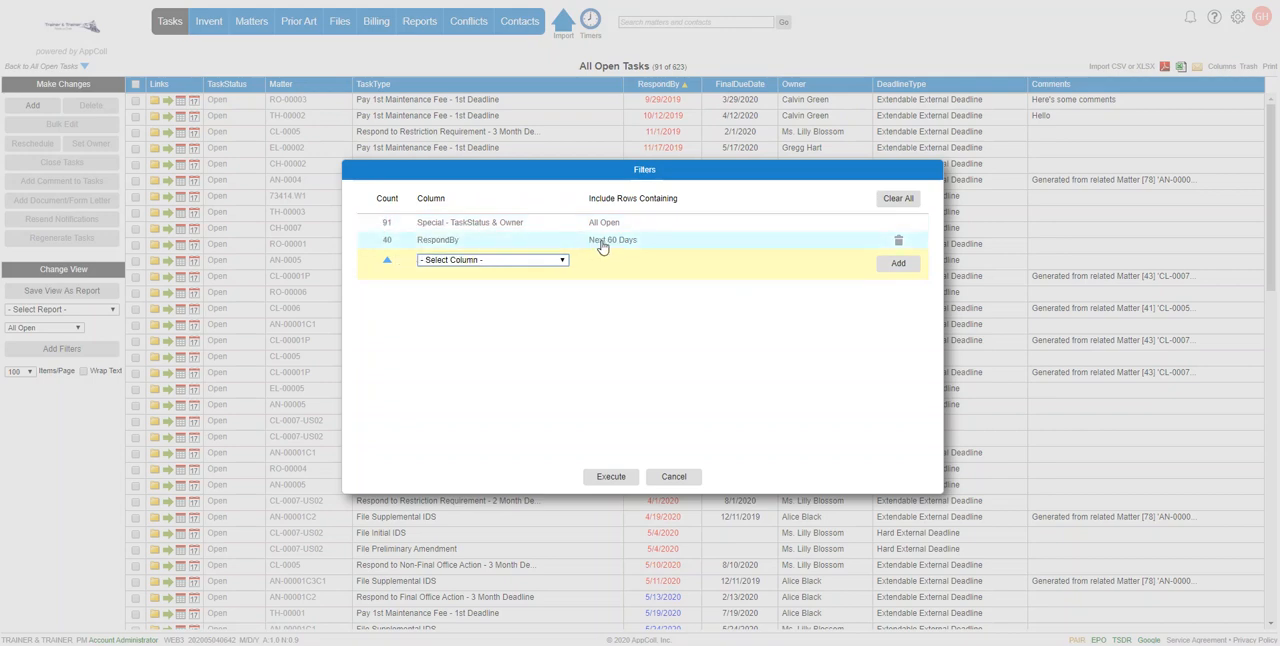
pyautogui.moveTo(612, 240)
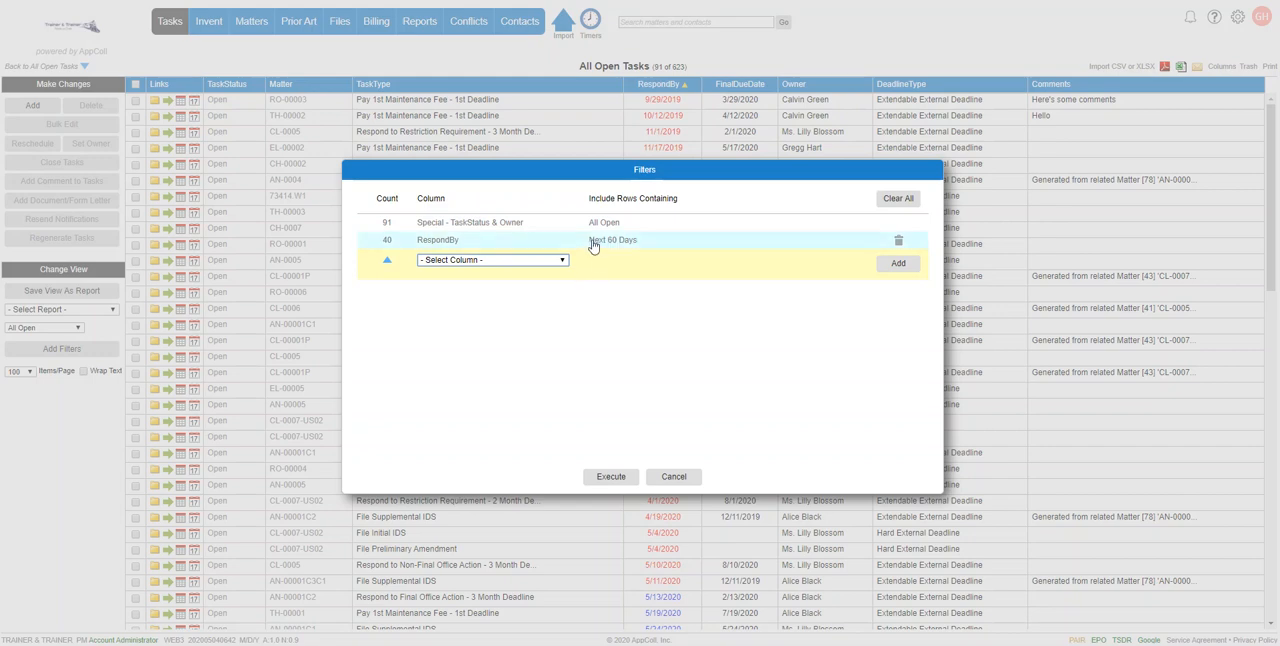
pyautogui.moveTo(630, 243)
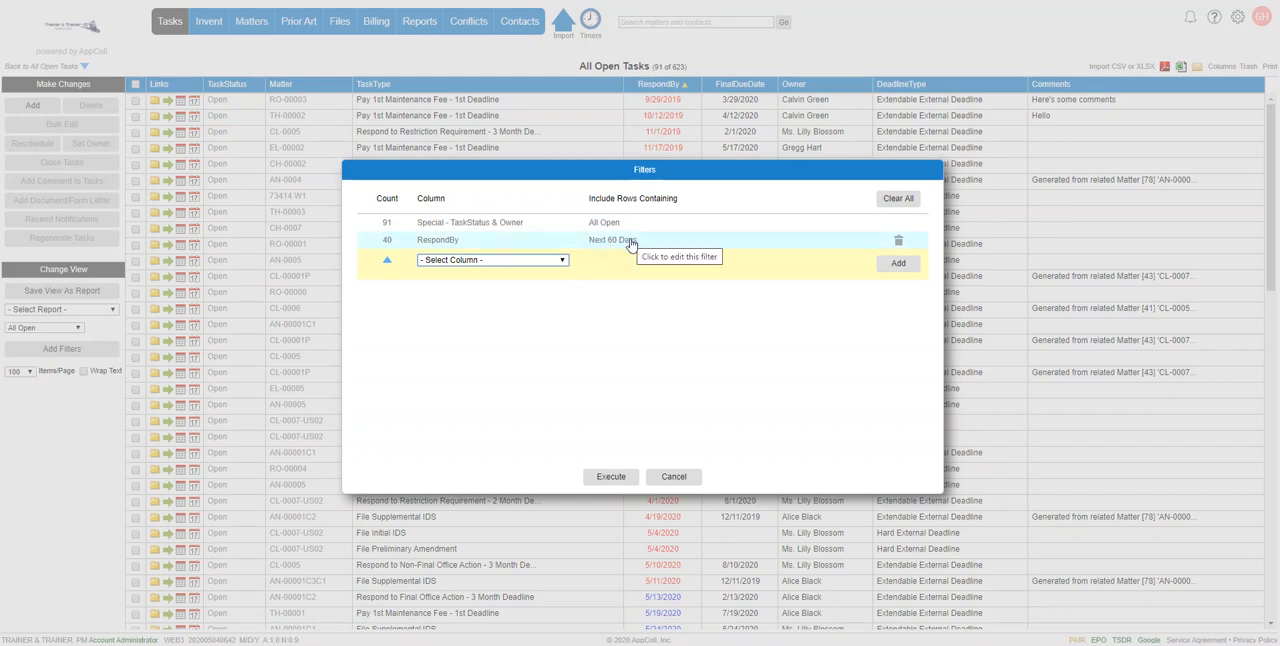
pyautogui.moveTo(790, 110)
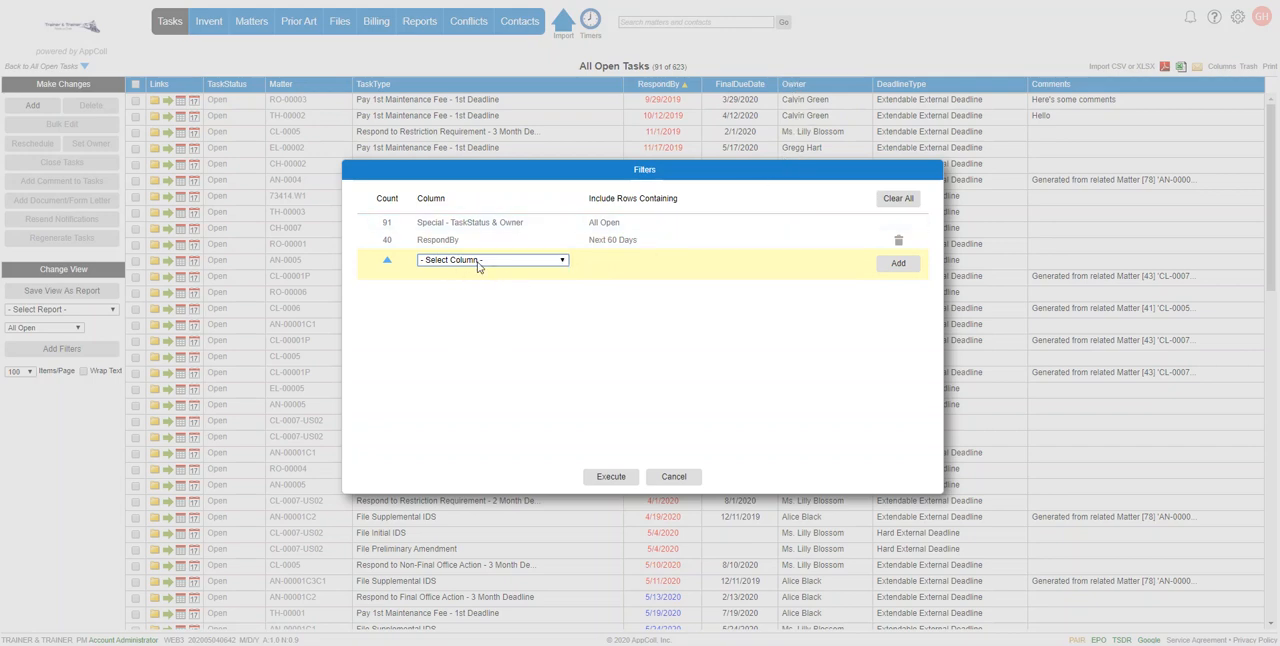
pyautogui.click(491, 260)
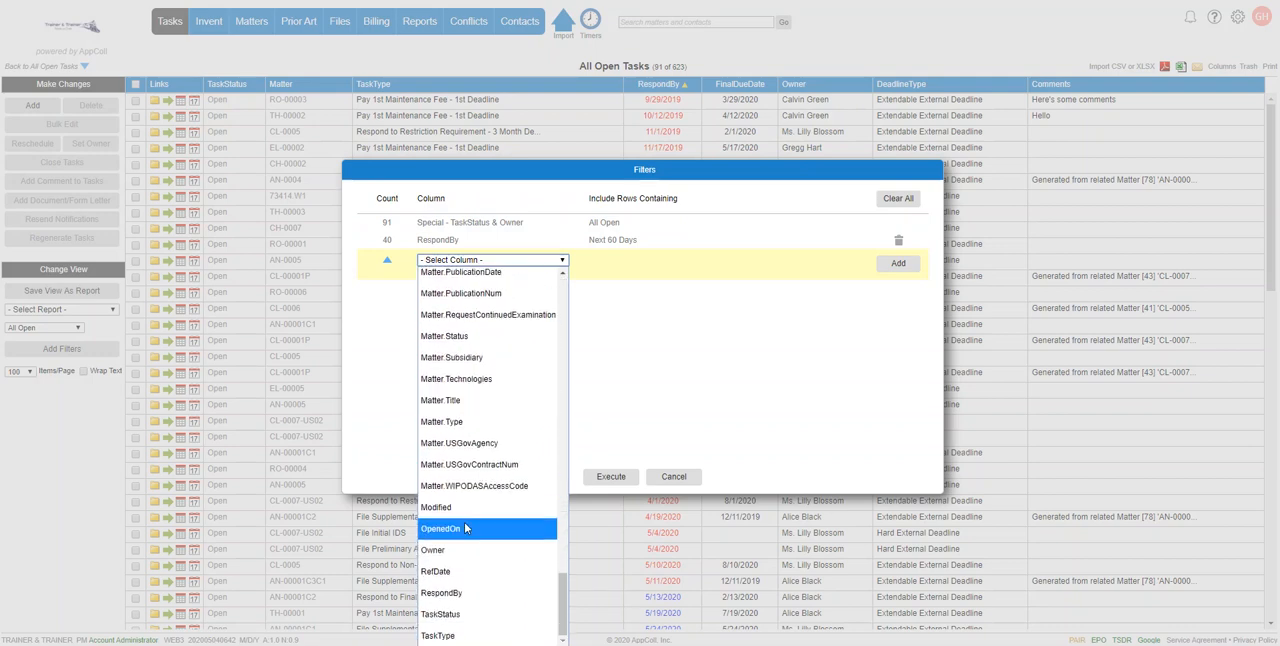
pyautogui.click(432, 549)
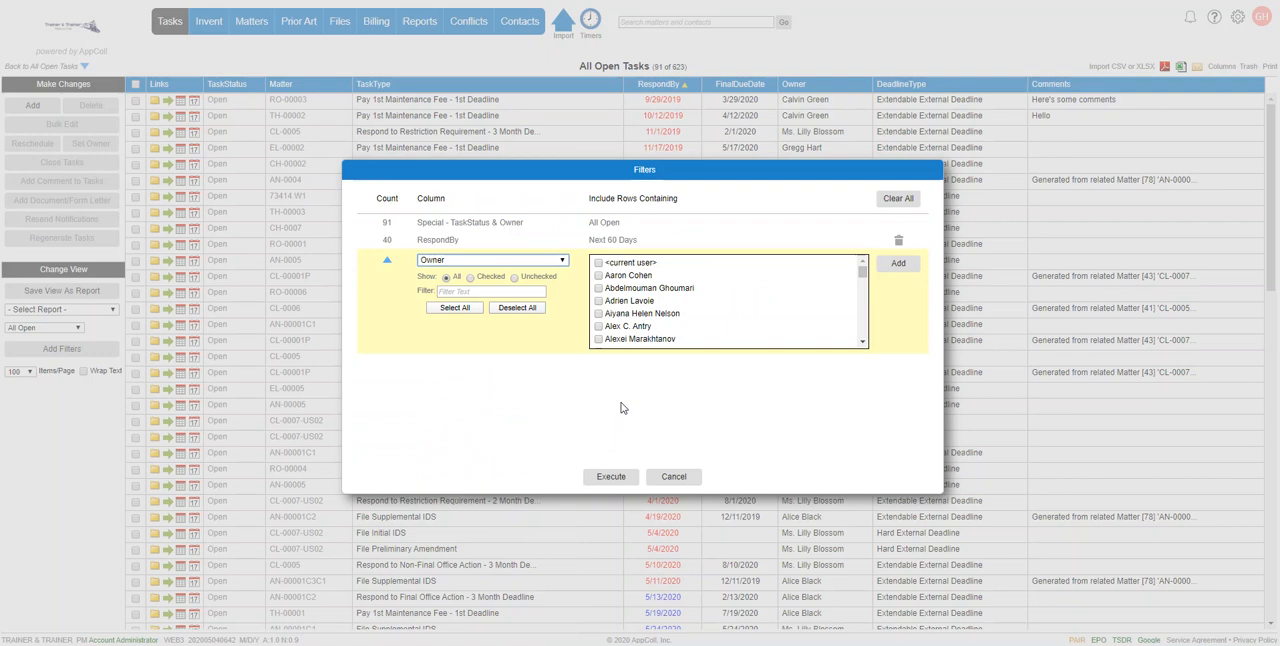
pyautogui.scroll(-3)
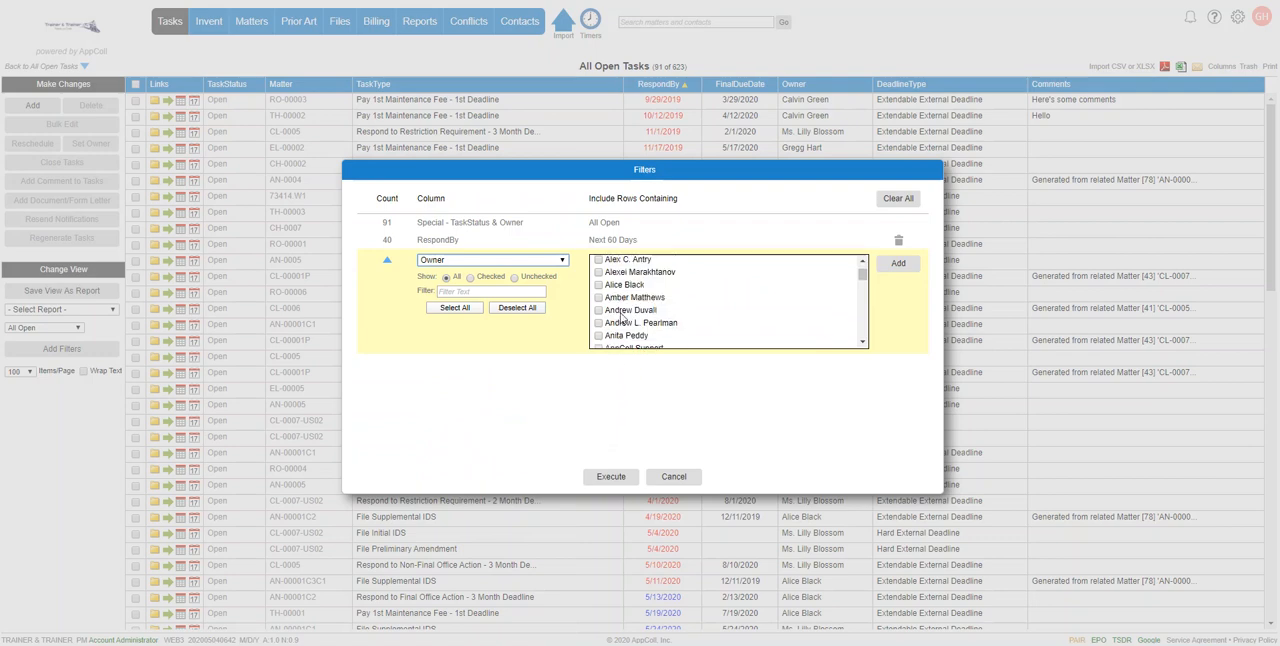
pyautogui.click(599, 285)
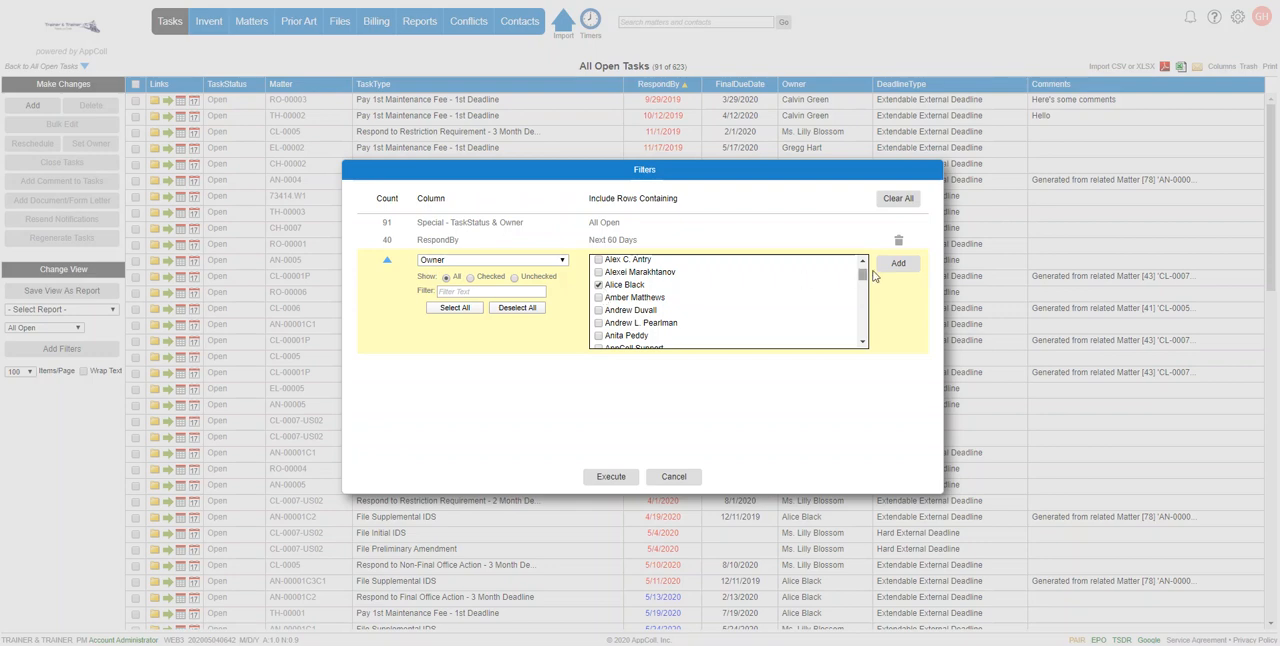
pyautogui.click(897, 262)
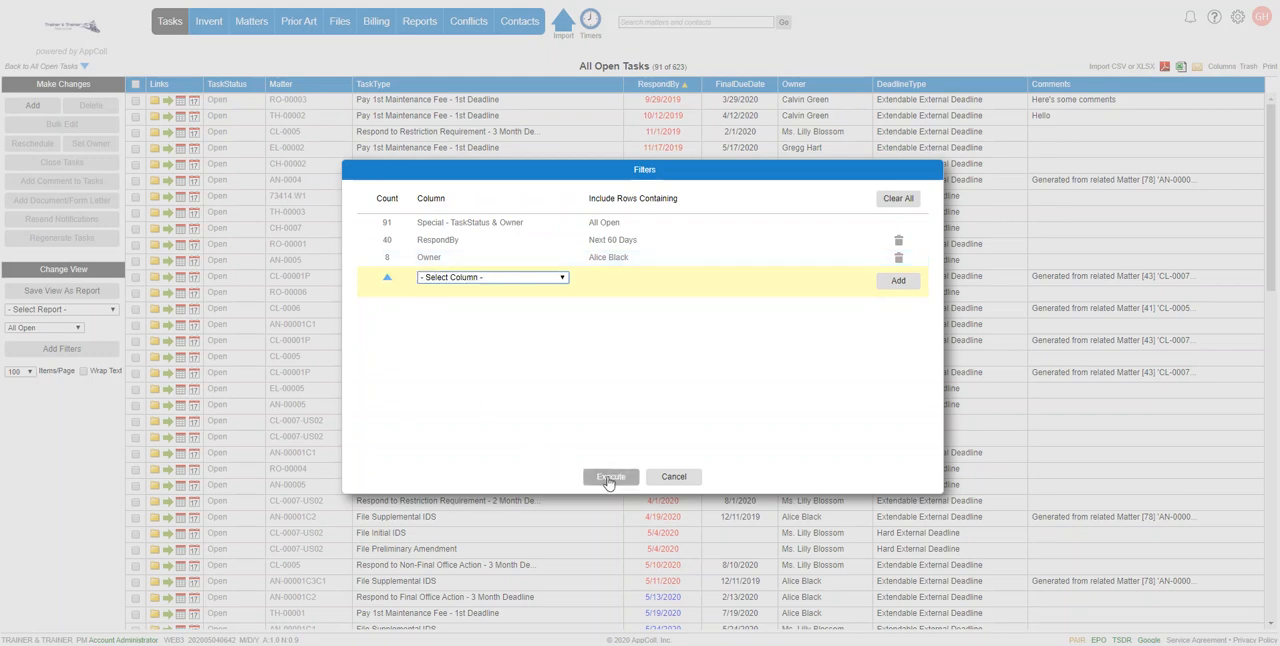
pyautogui.click(610, 476)
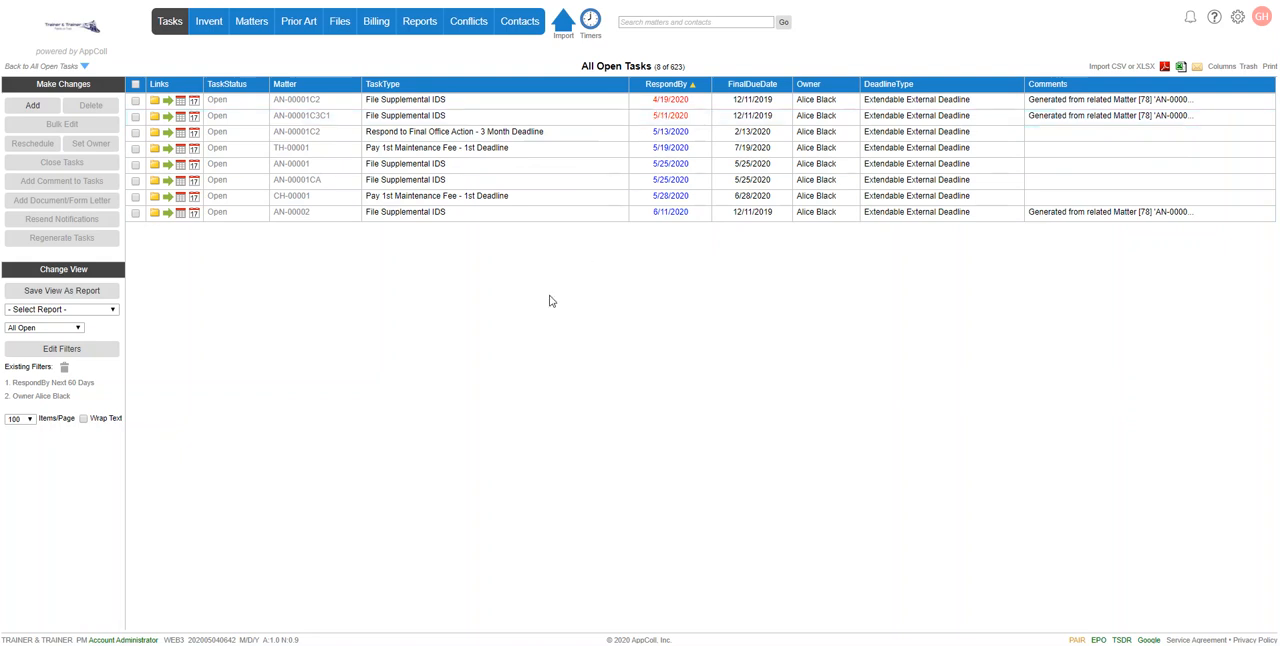
pyautogui.moveTo(131, 334)
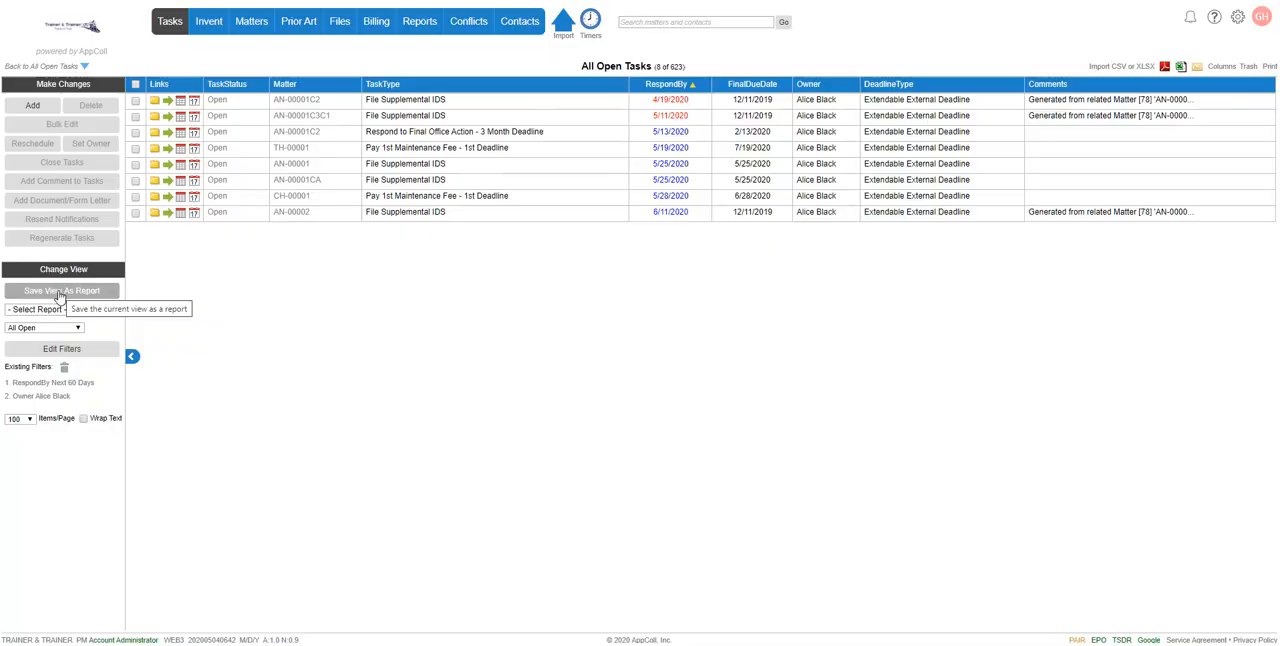
# Save the eight-task view as the report 'Alice 60 Day Docket'
pyautogui.click(62, 290)
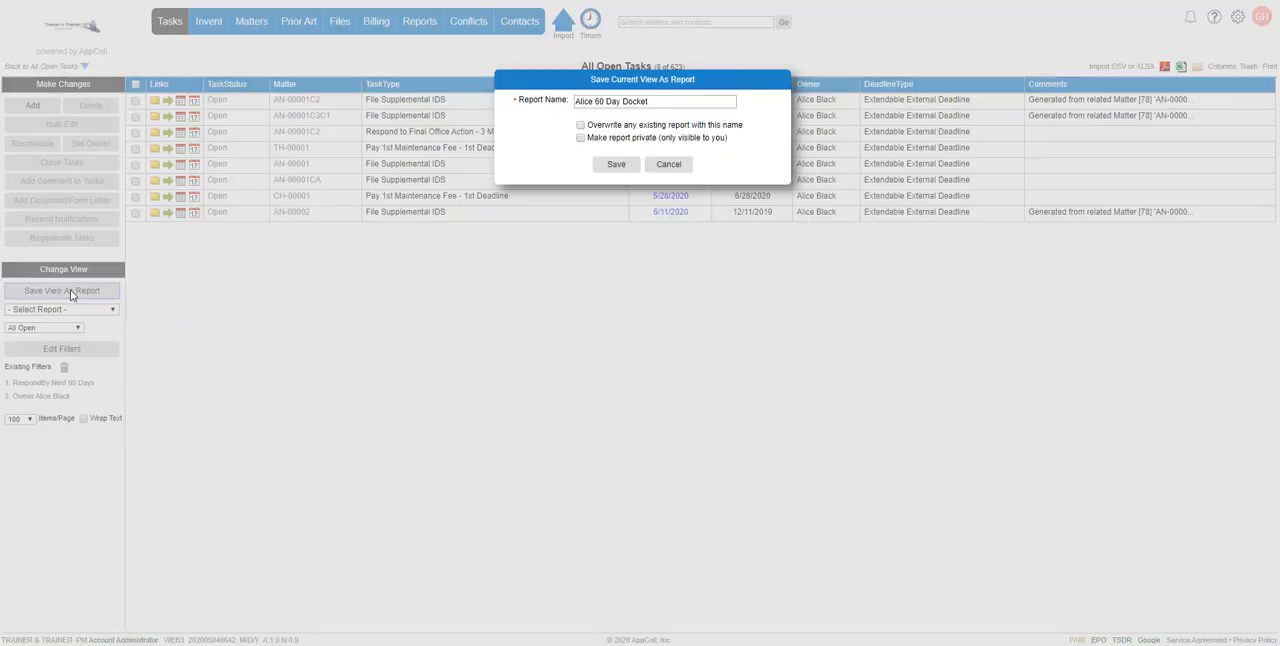
pyautogui.tripleClick(655, 101)
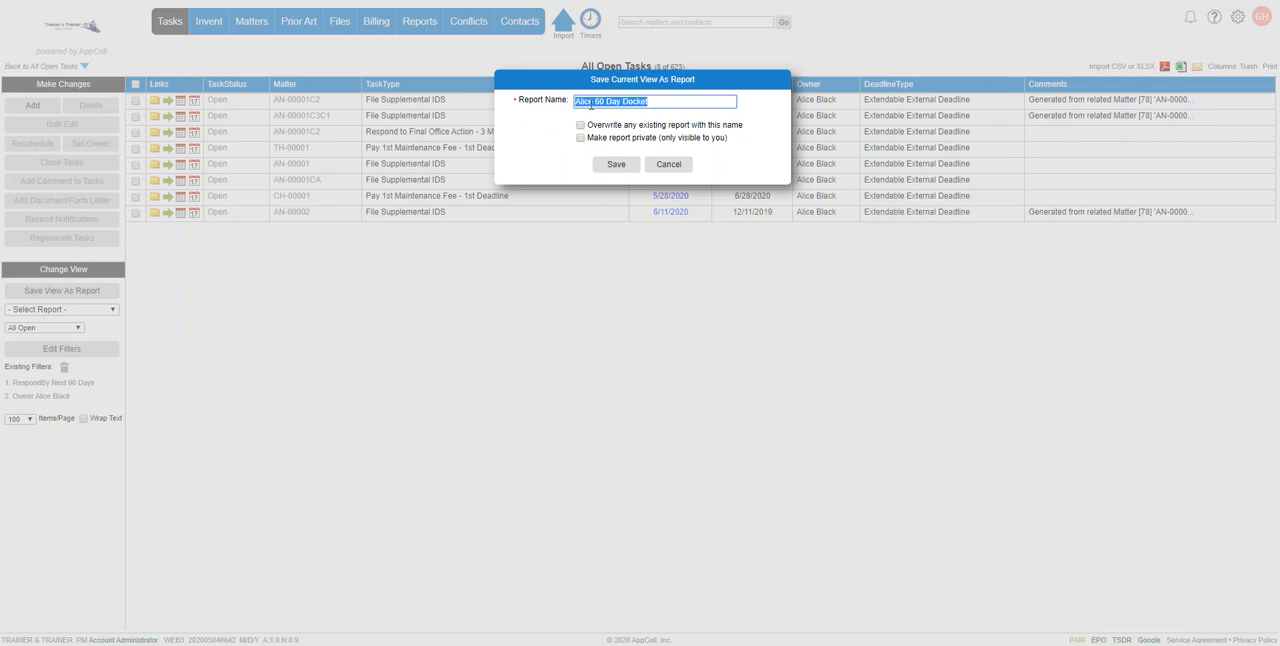
pyautogui.moveTo(650, 147)
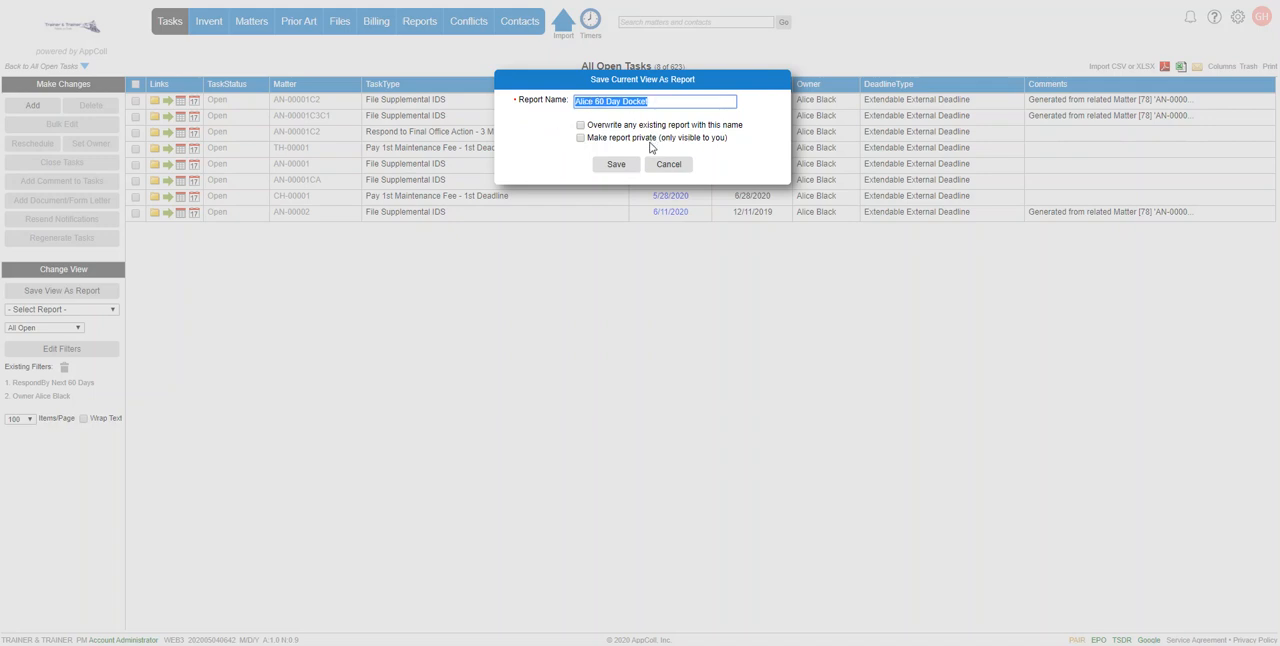
pyautogui.click(615, 164)
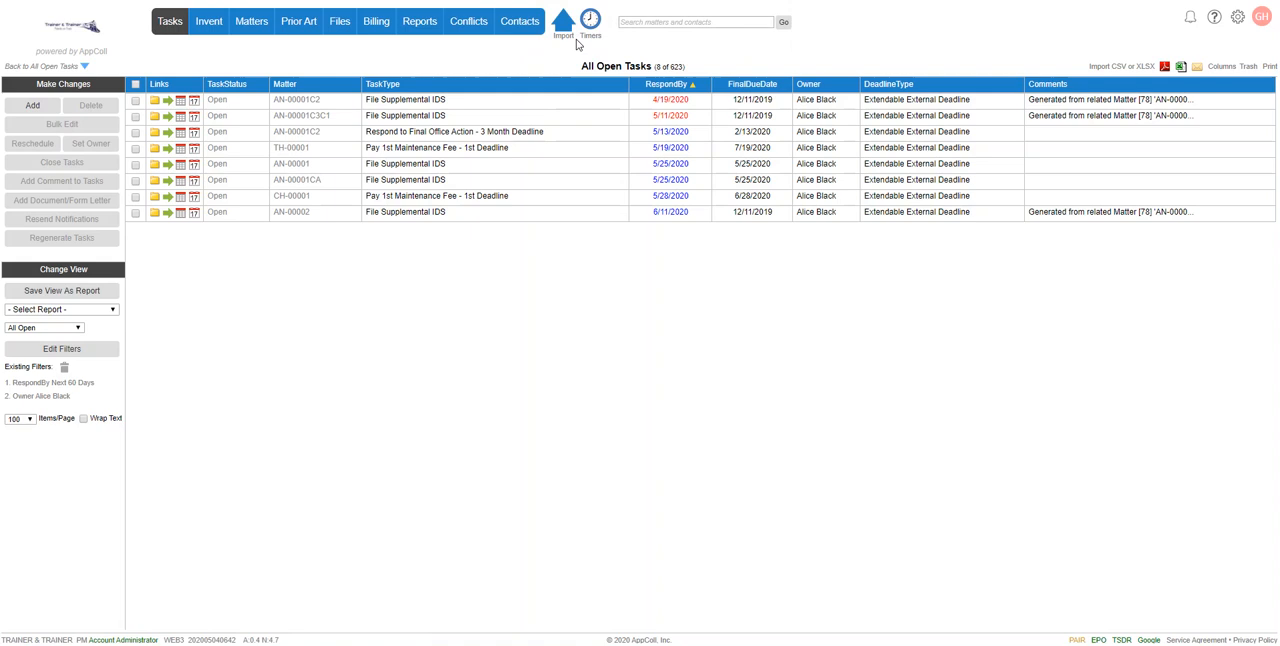
pyautogui.moveTo(168, 347)
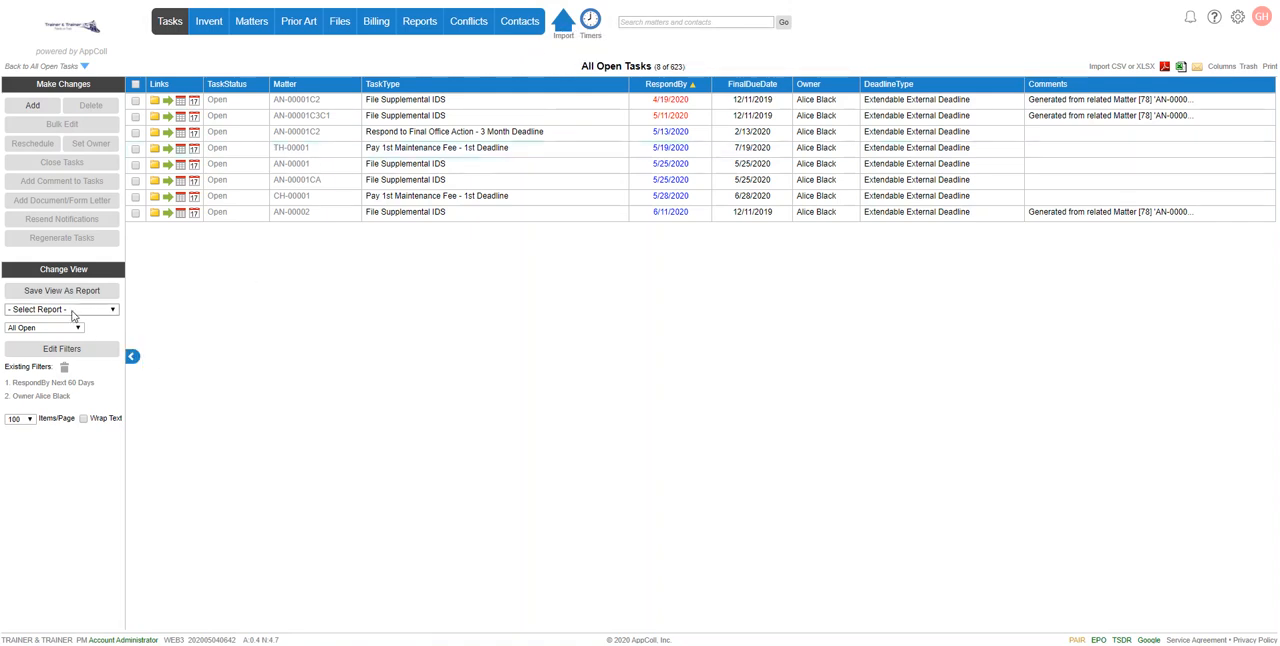
pyautogui.click(62, 308)
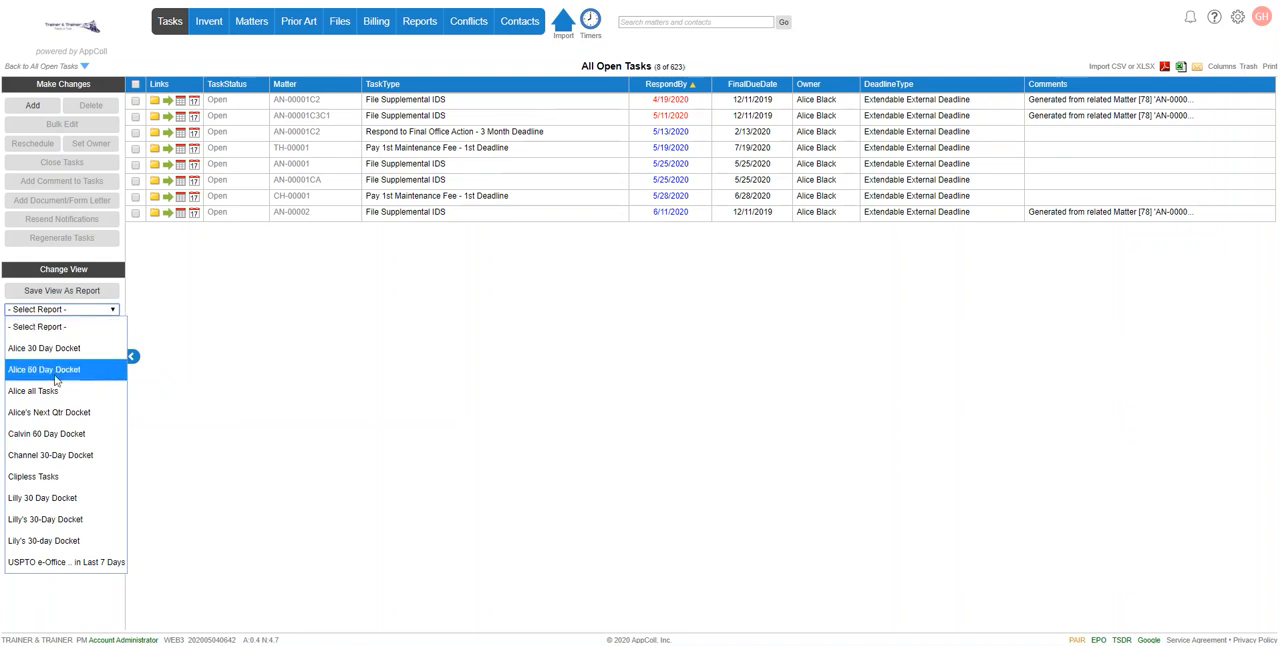
pyautogui.moveTo(44, 370)
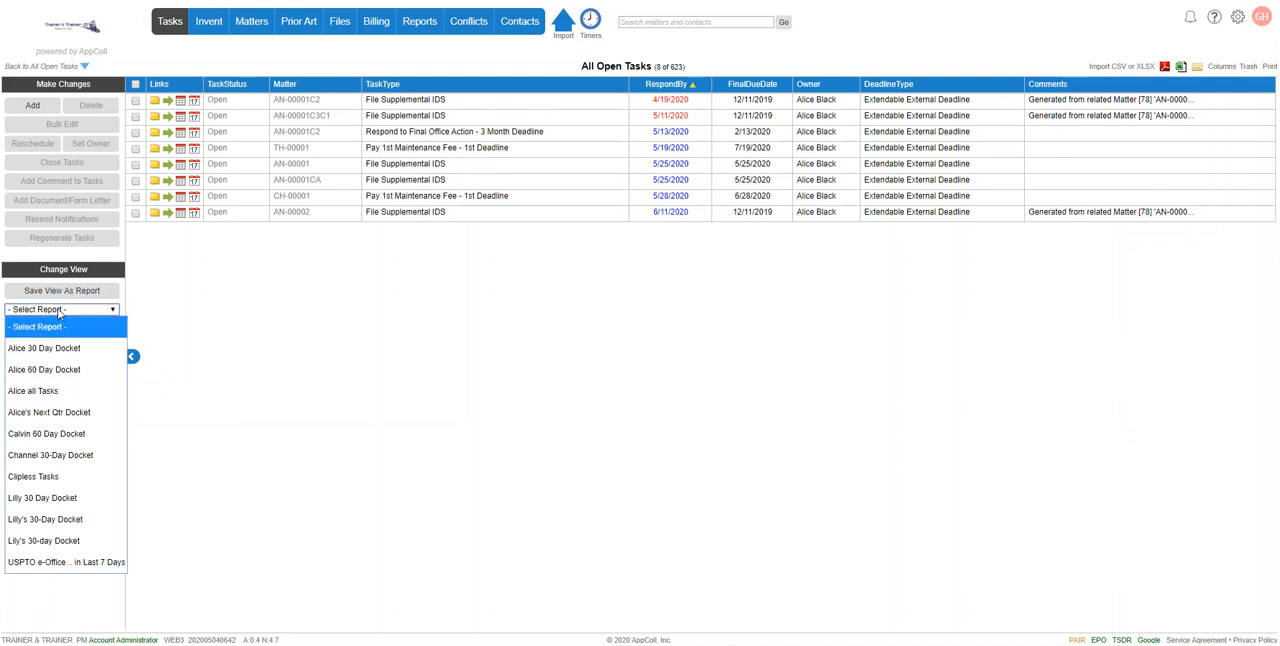
pyautogui.moveTo(43, 369)
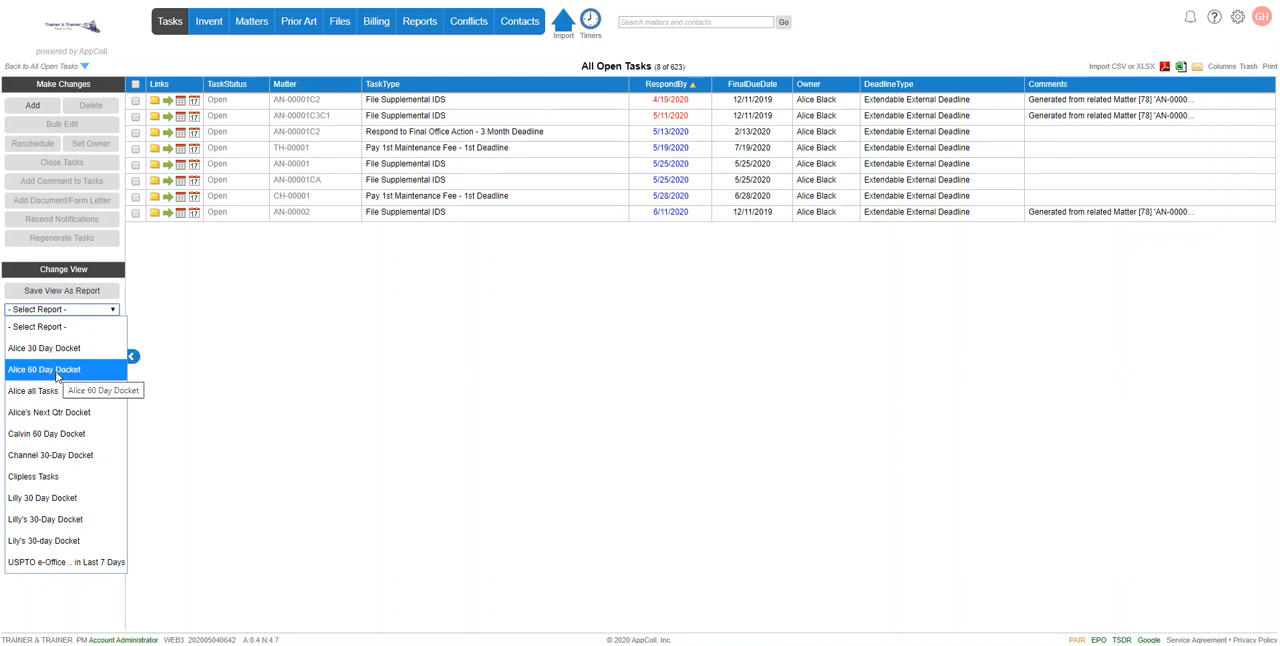
pyautogui.click(43, 369)
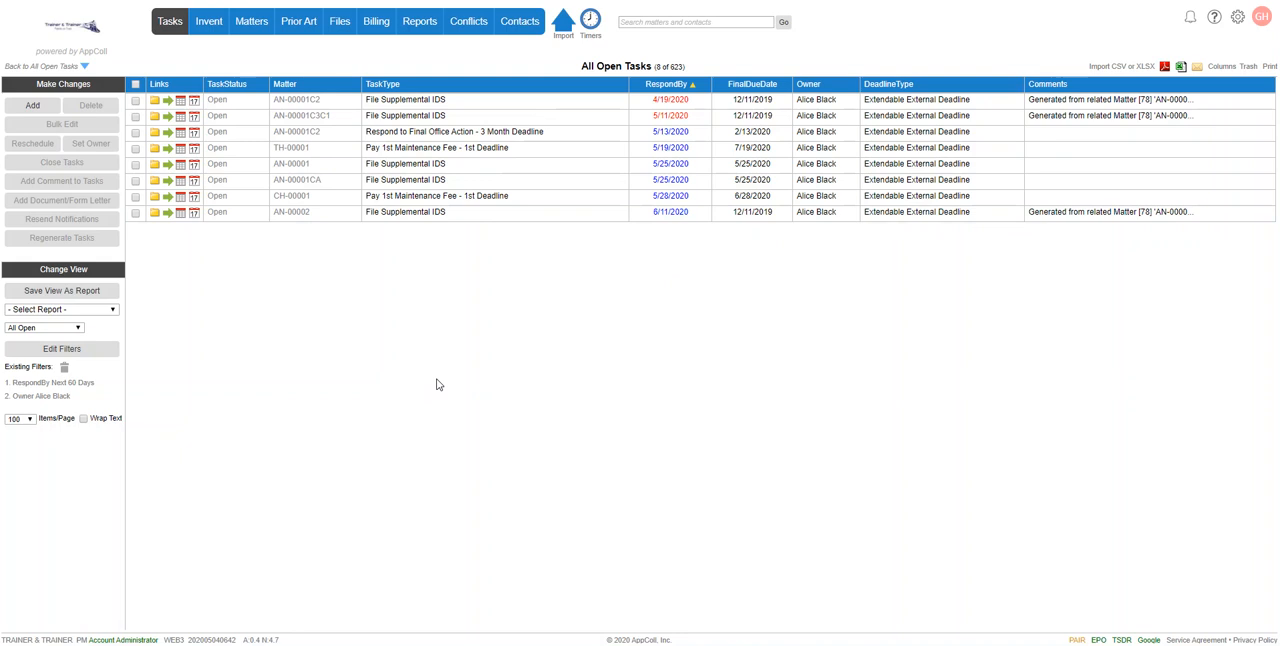
pyautogui.moveTo(407, 368)
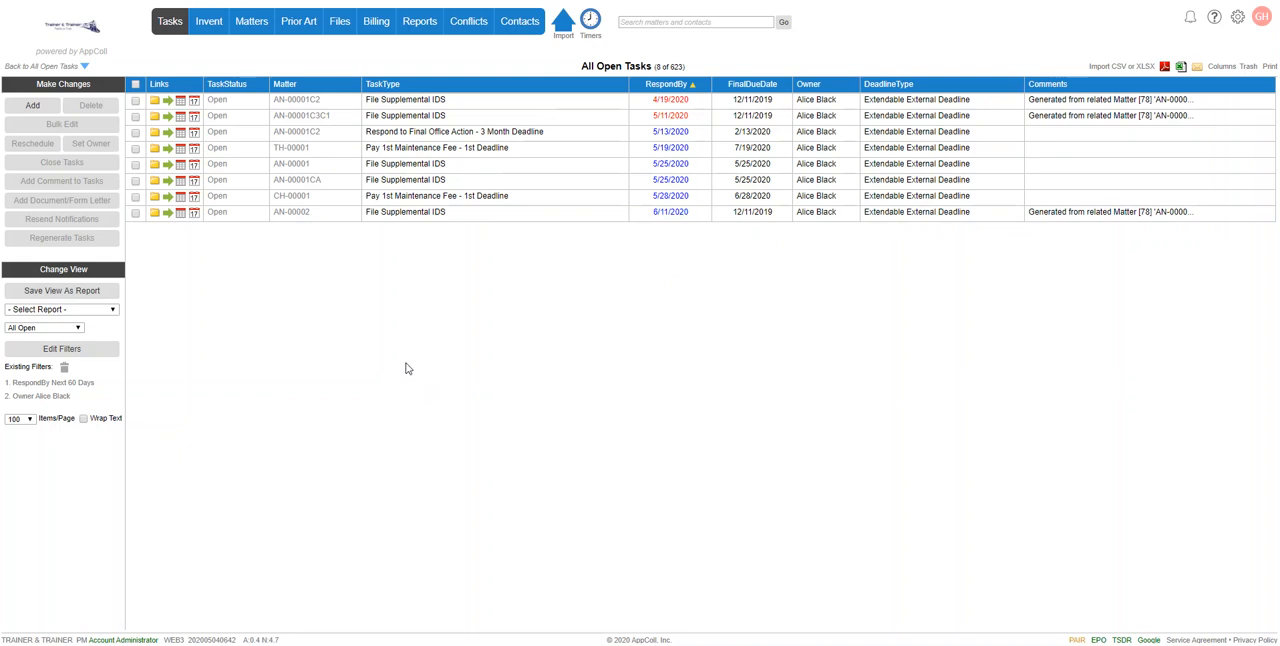
pyautogui.moveTo(353, 440)
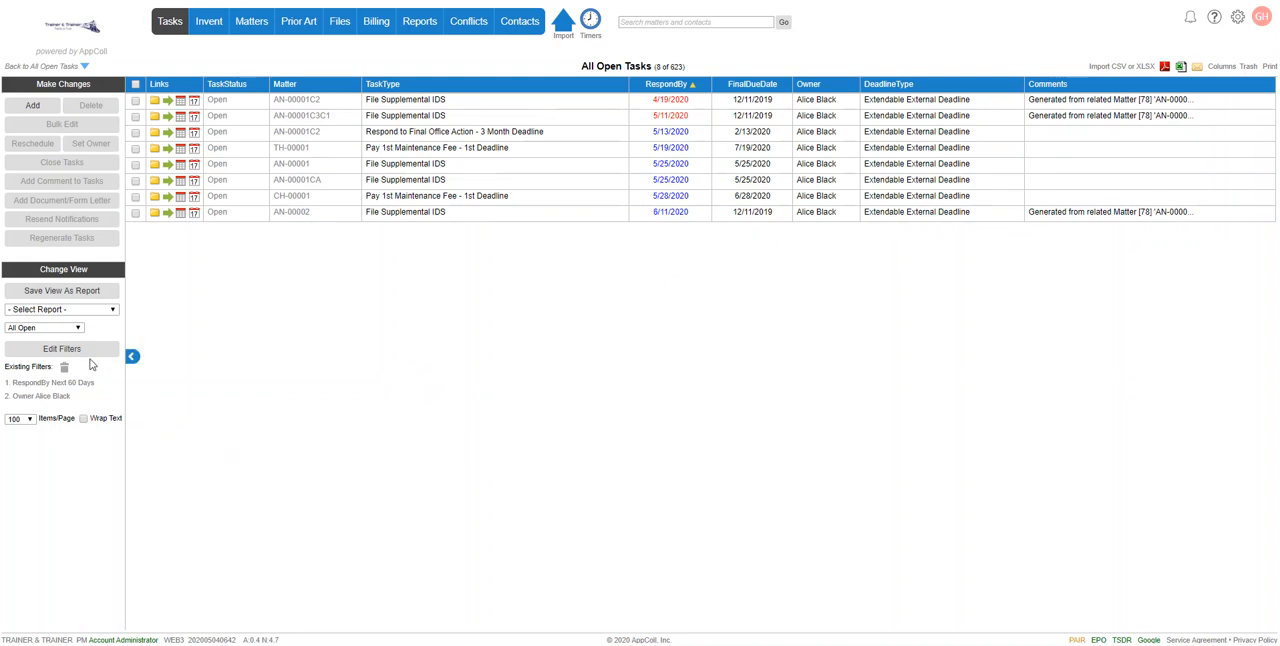
pyautogui.click(61, 348)
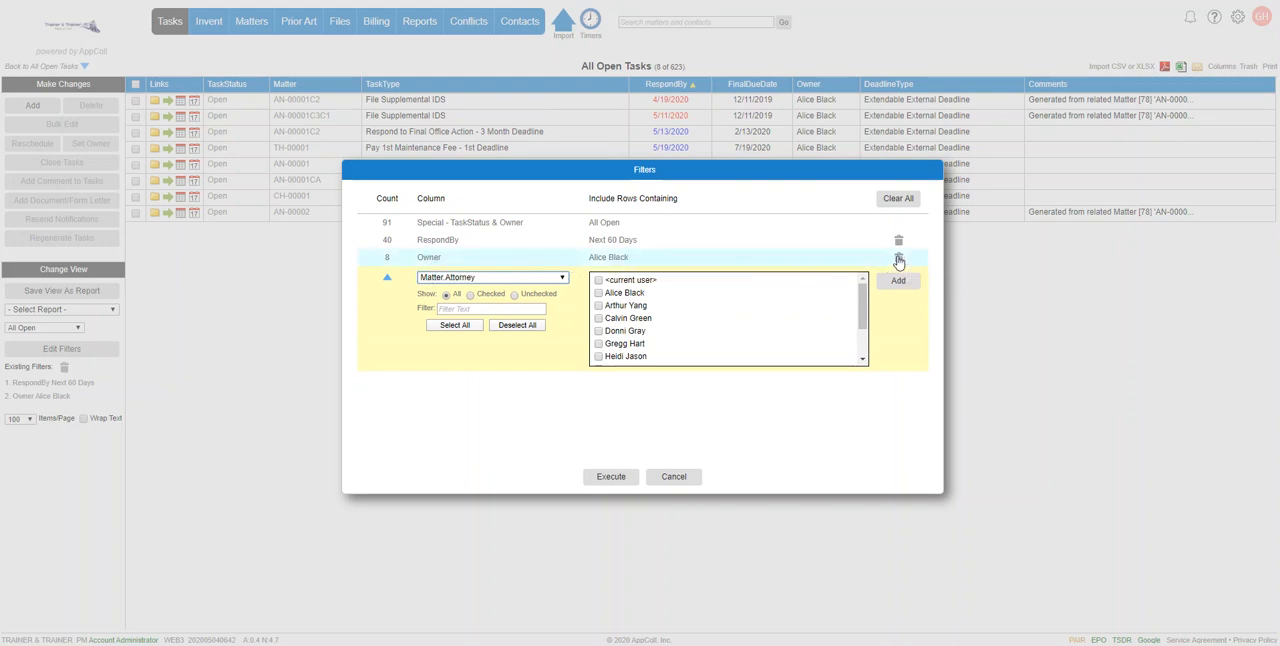
pyautogui.click(898, 258)
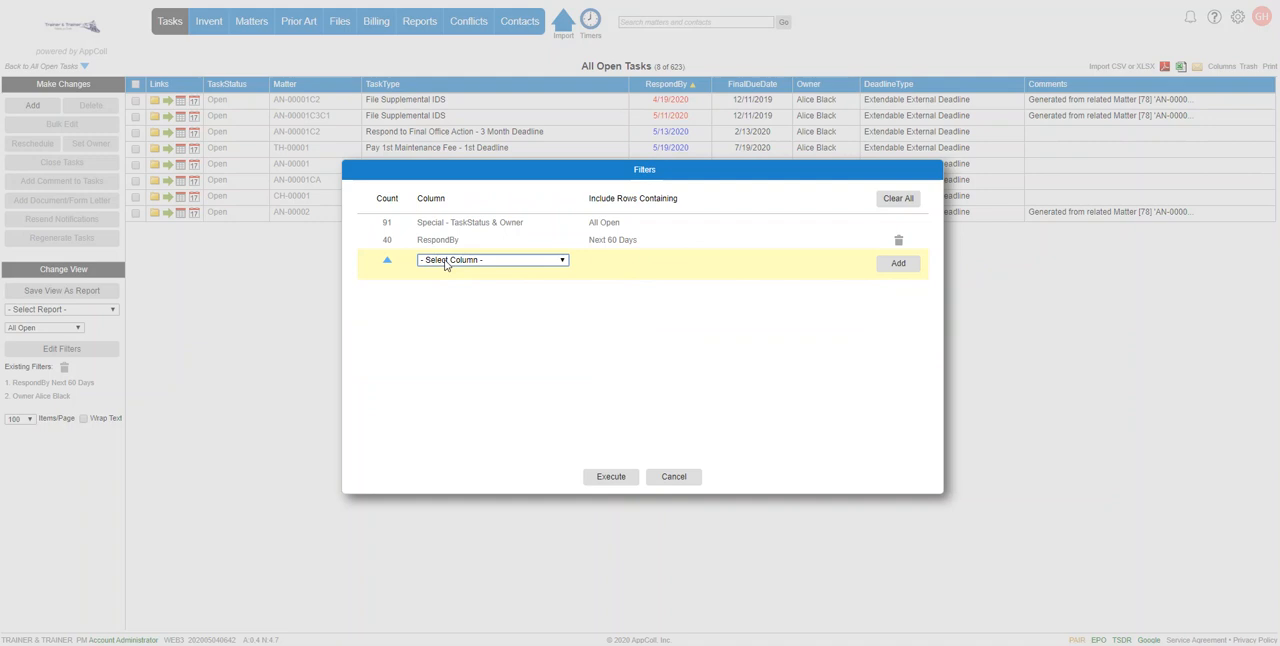
pyautogui.click(491, 260)
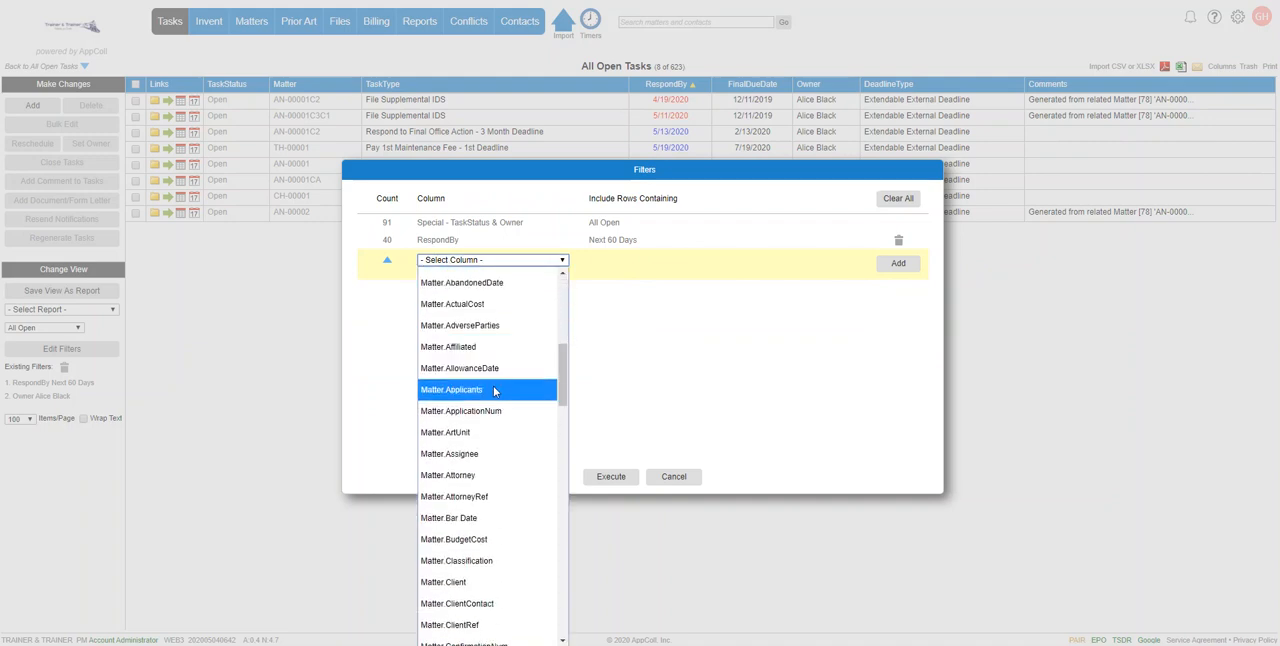
pyautogui.click(447, 474)
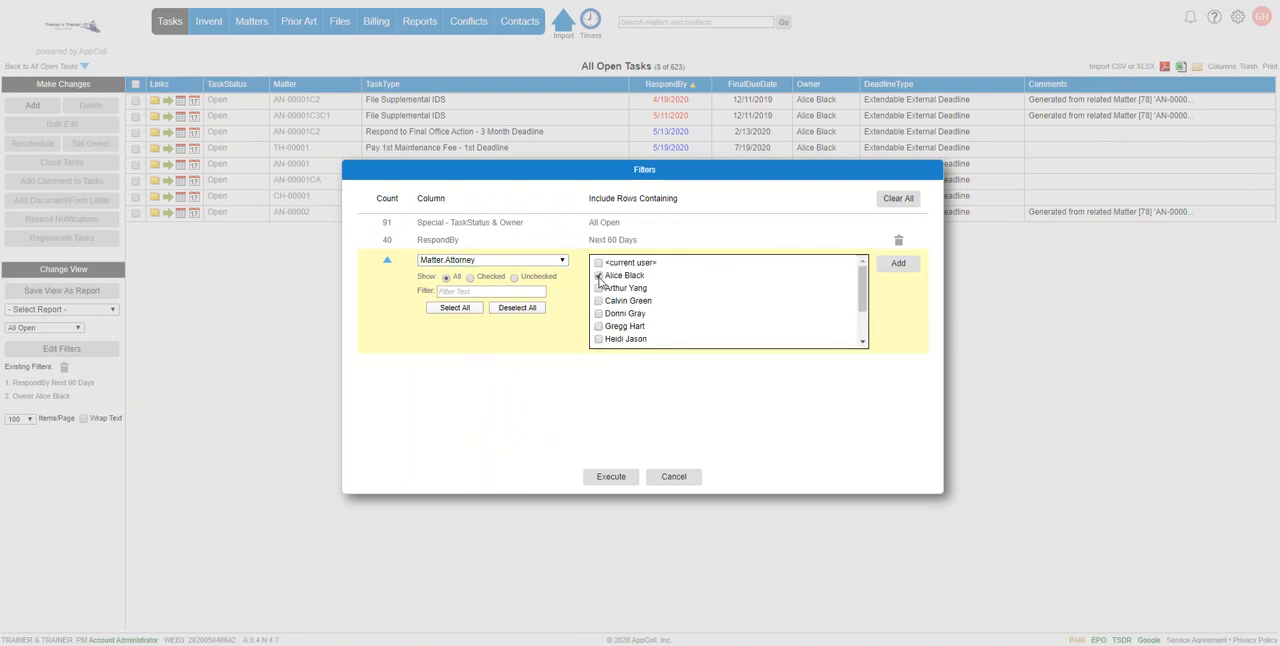
pyautogui.click(897, 263)
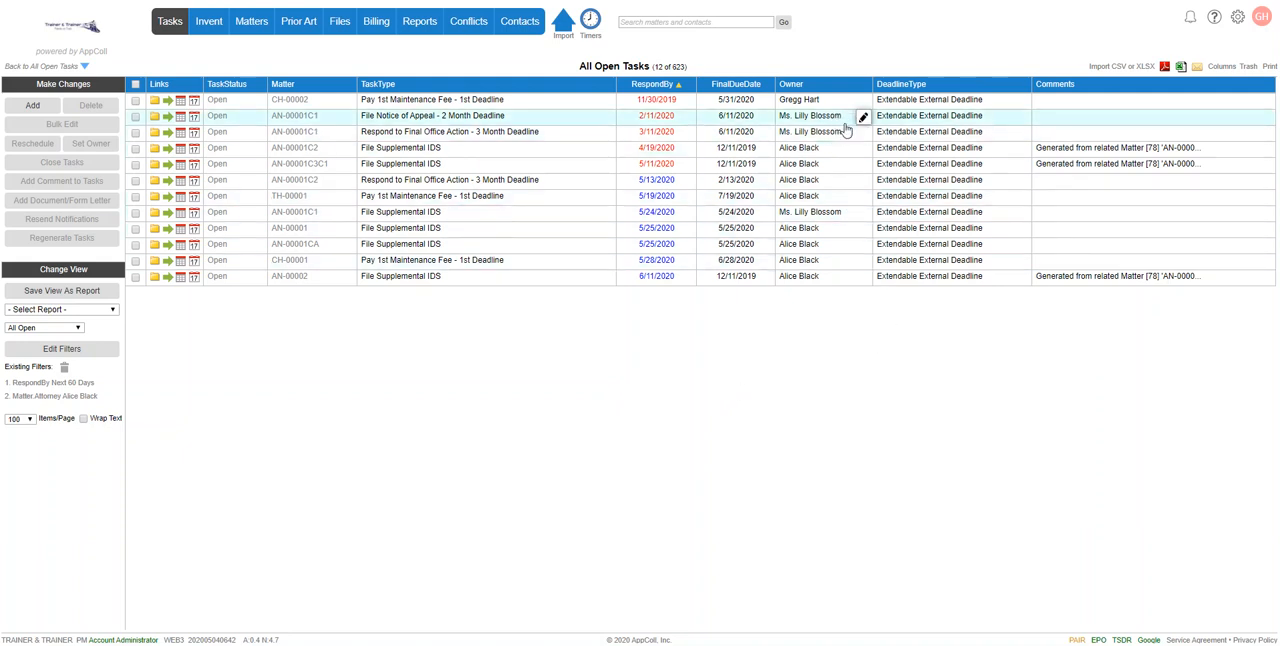
pyautogui.moveTo(838, 131)
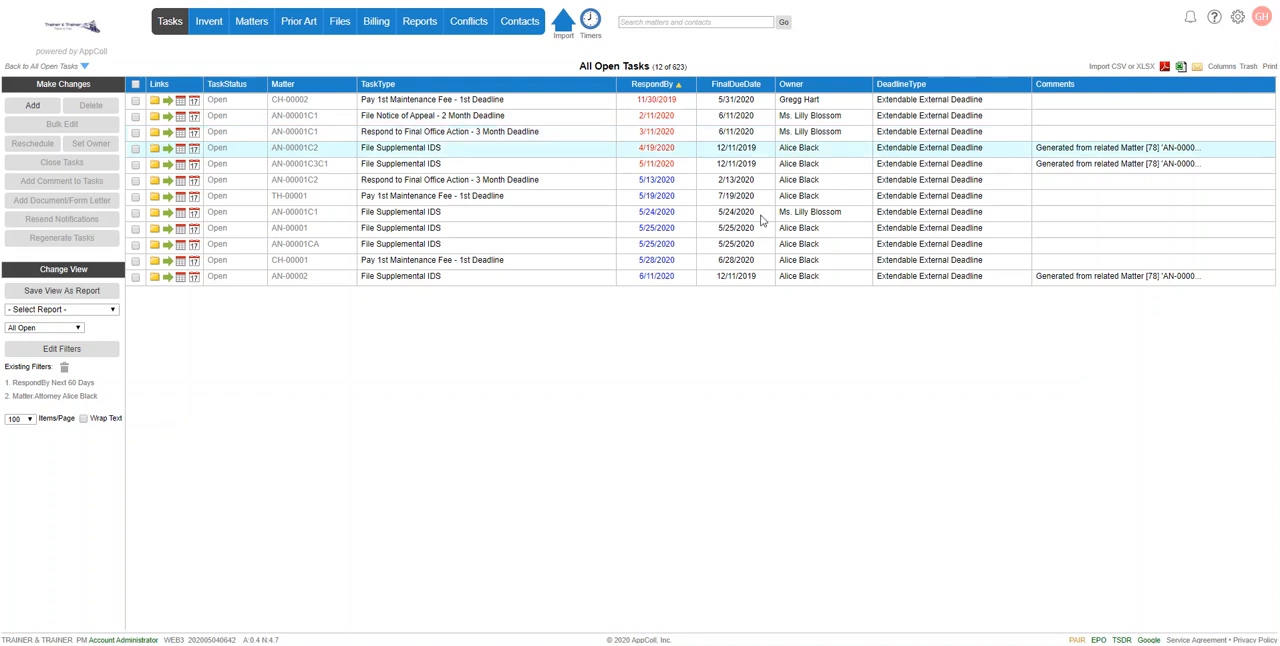
pyautogui.moveTo(62, 290)
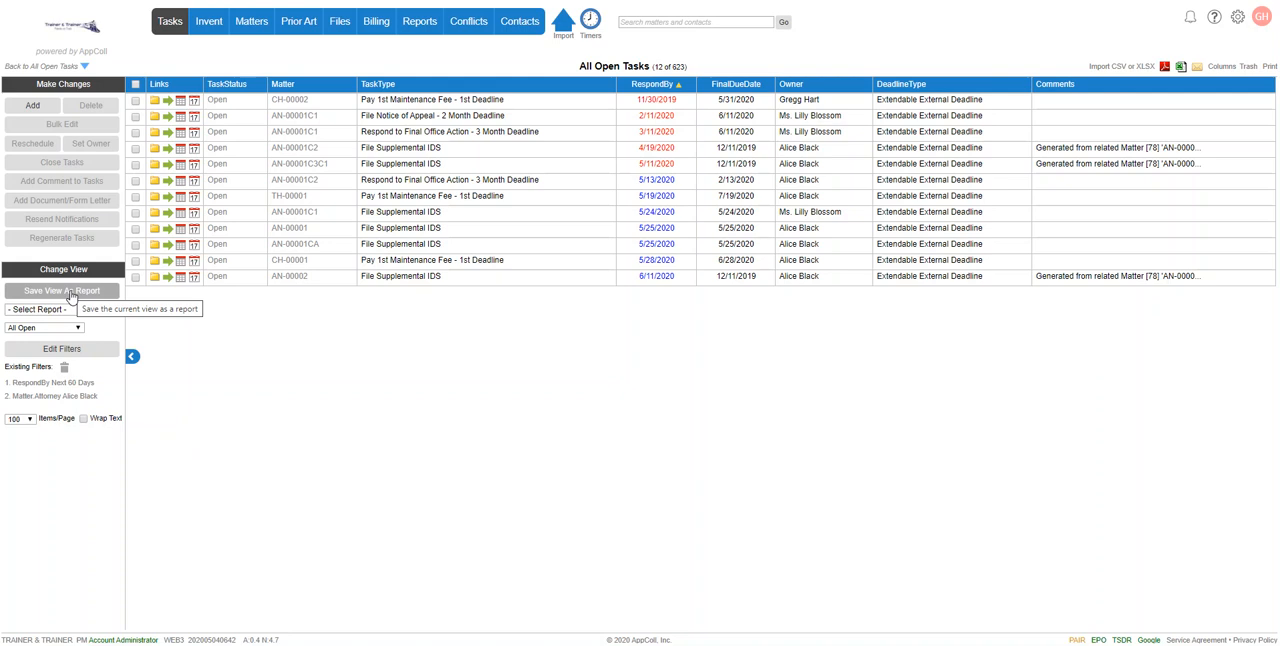
pyautogui.moveTo(313, 398)
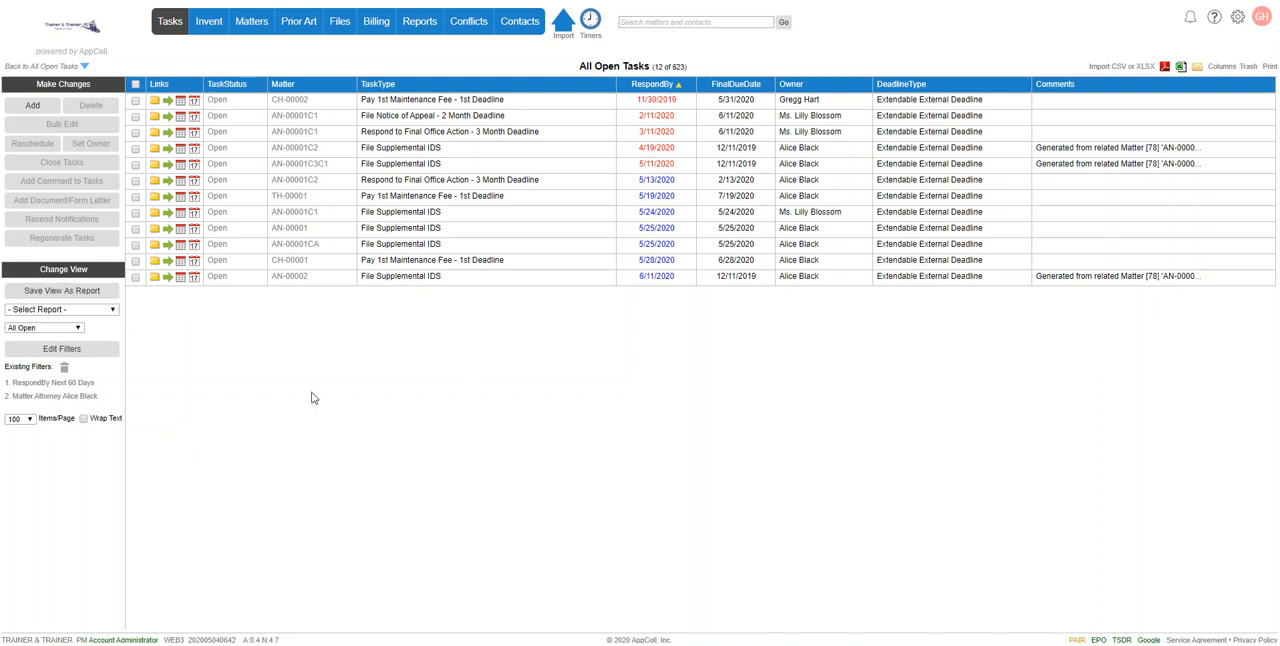
pyautogui.moveTo(535, 400)
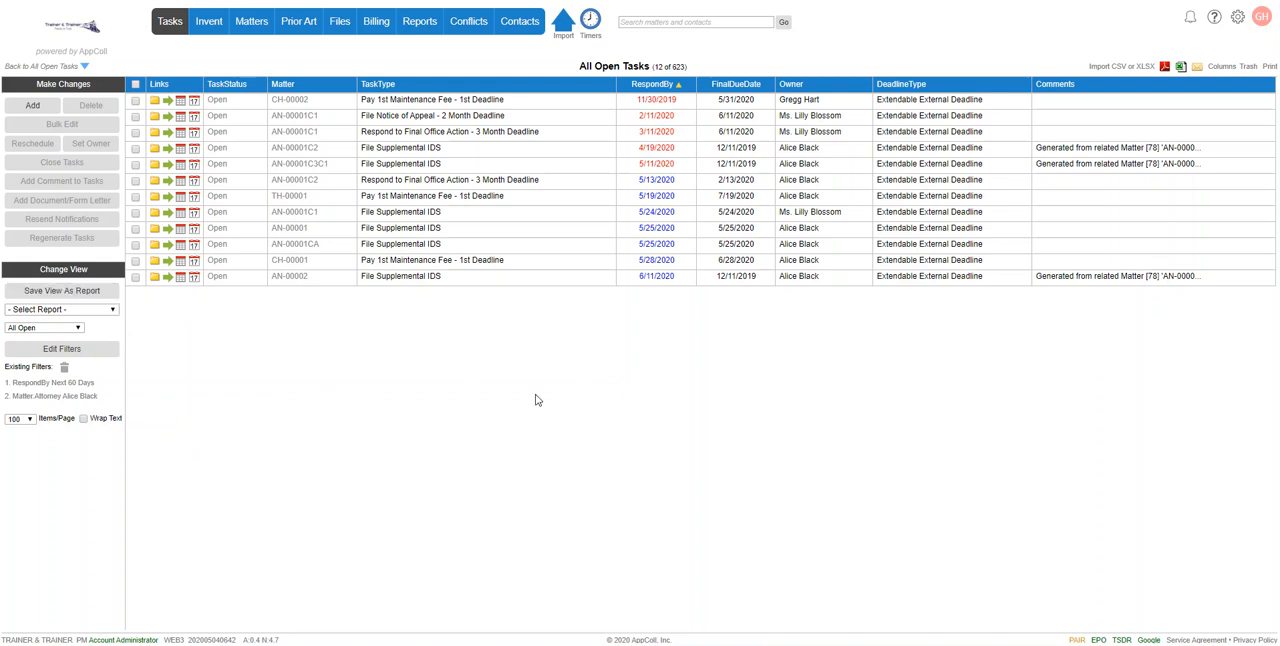
pyautogui.moveTo(565, 437)
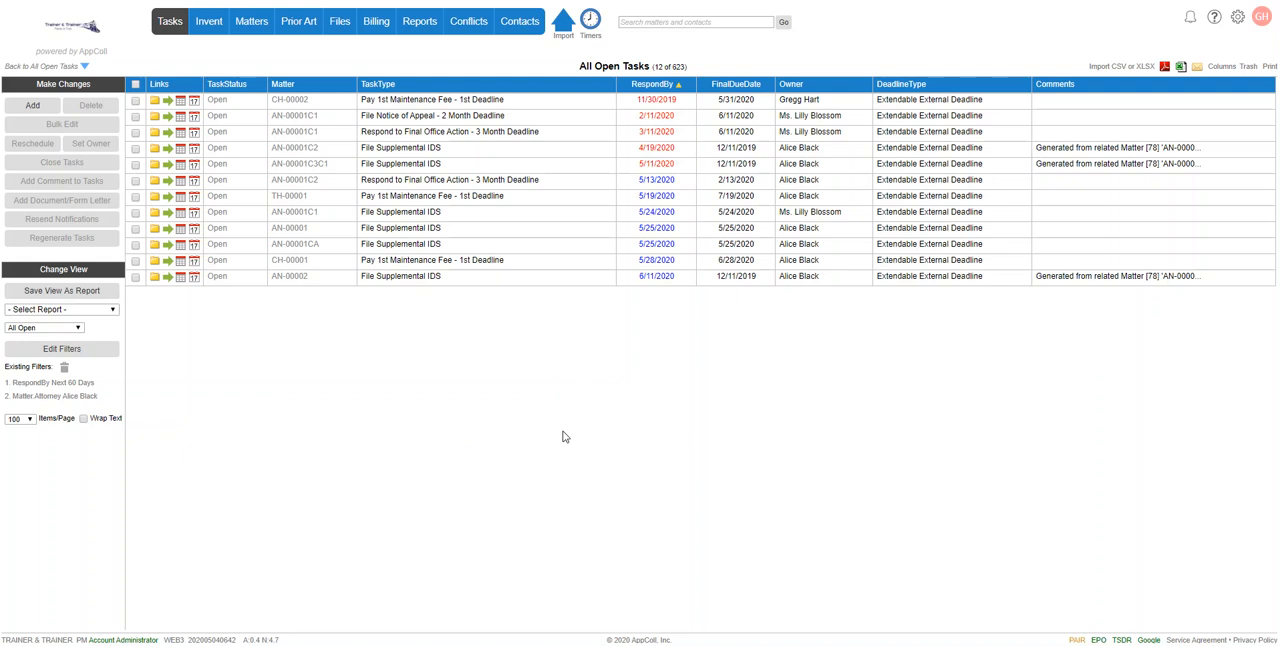